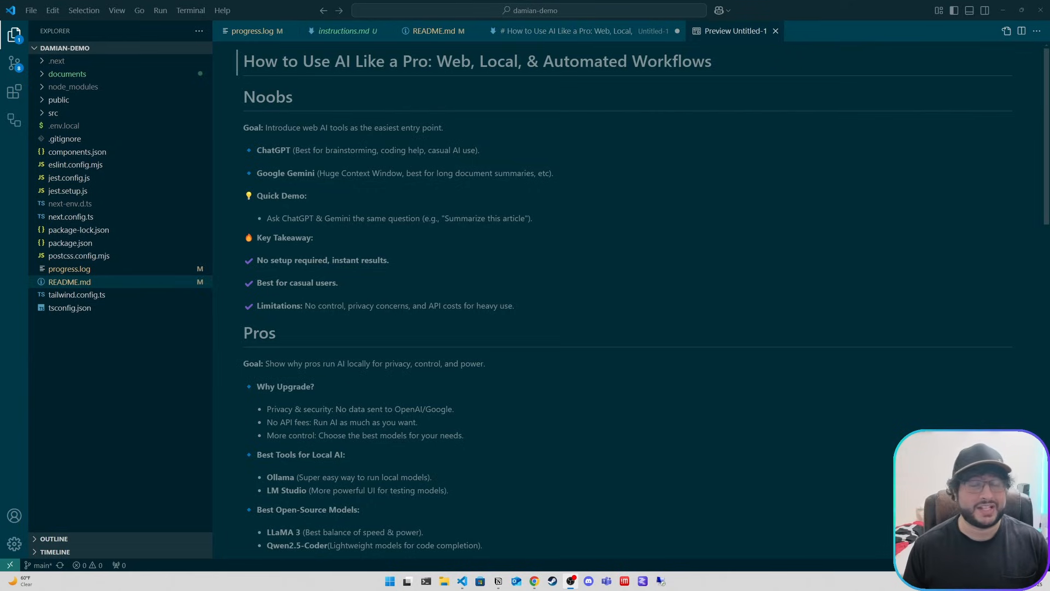
Switch from VS Code to the Gemini chat in Chrome with Alt+Tab
key(alt+tab)
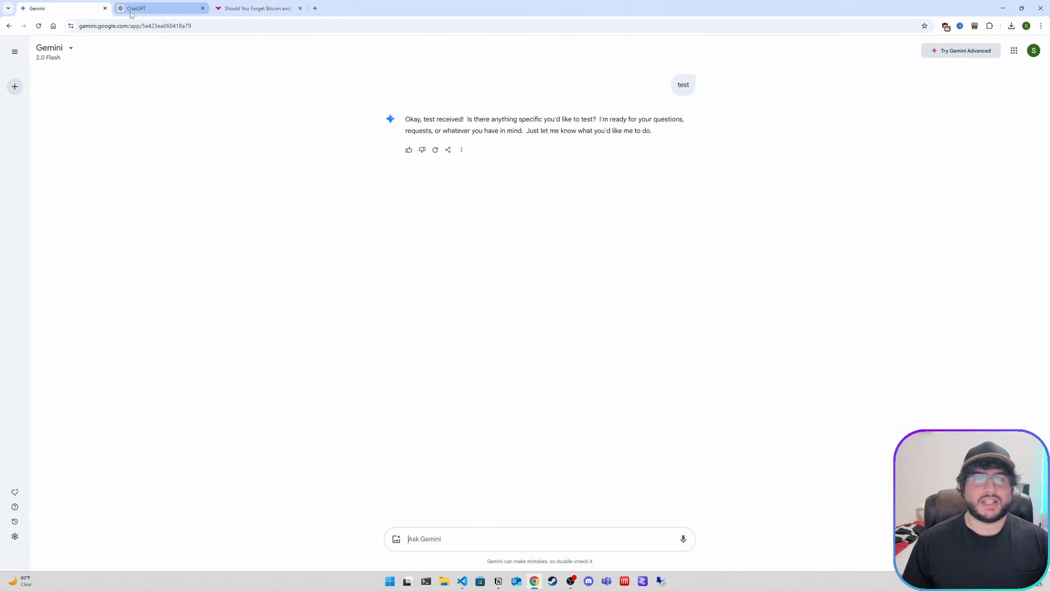
Grab the Motley Fool article link and start typing 'summarize this art' into Gemini
click(161, 9)
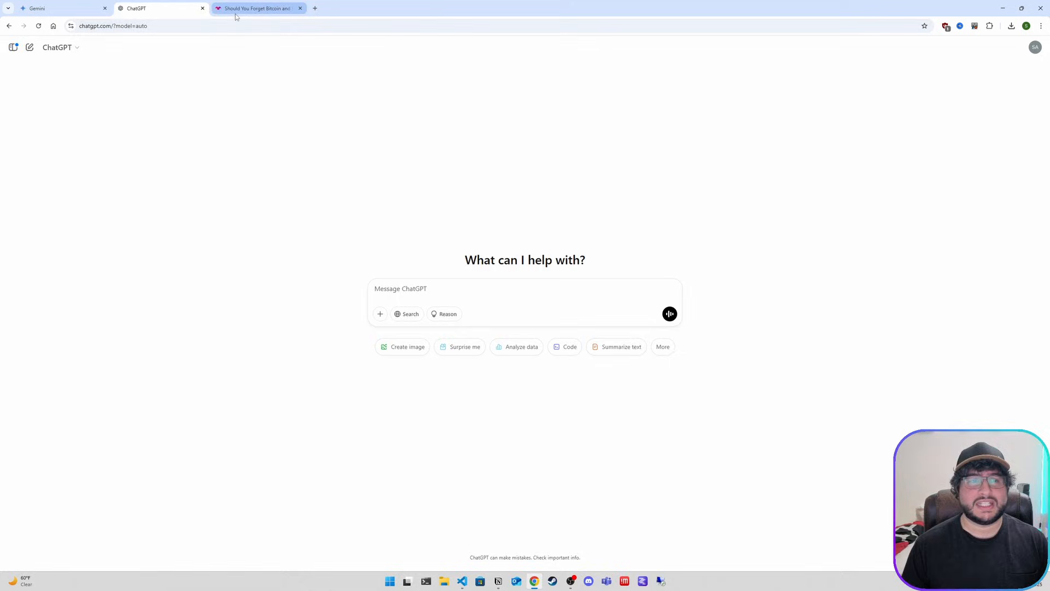
click(258, 8)
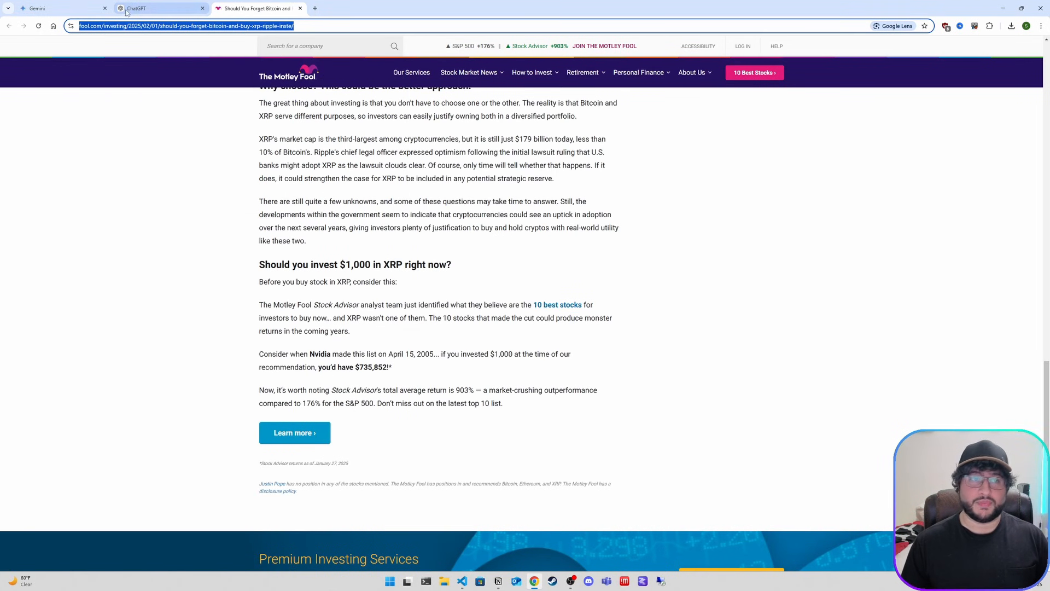
click(64, 8)
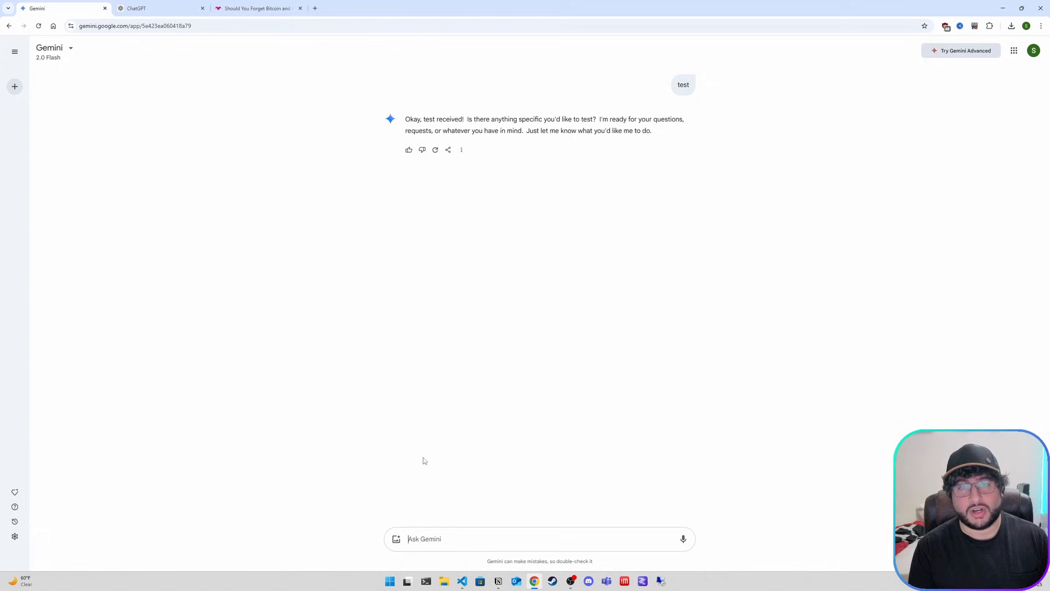
text(summarize)
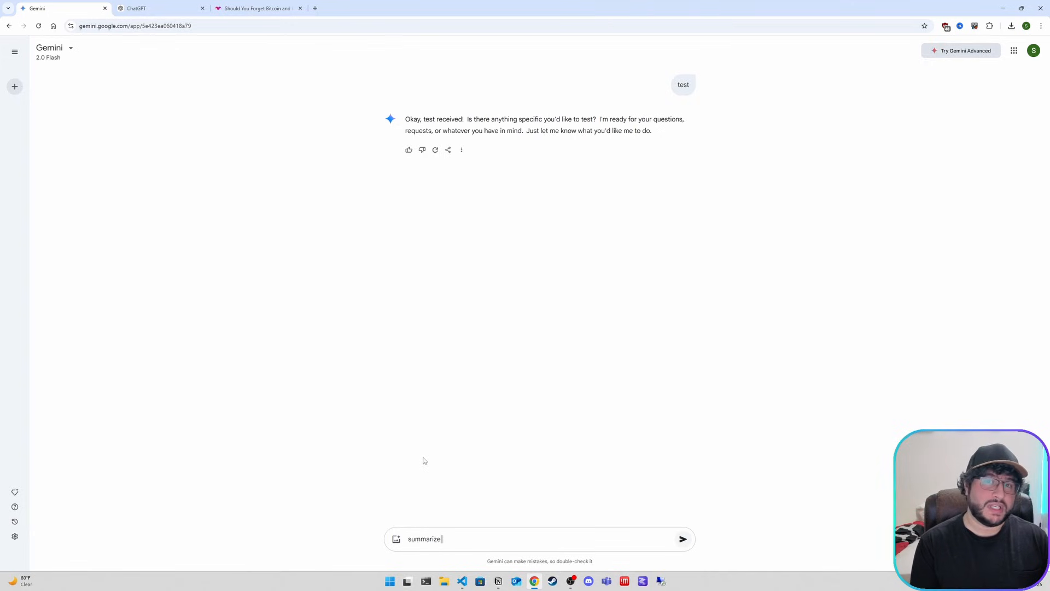
text(this article https://www.fool.com/investing/2025/02/01/should-you-forget-)
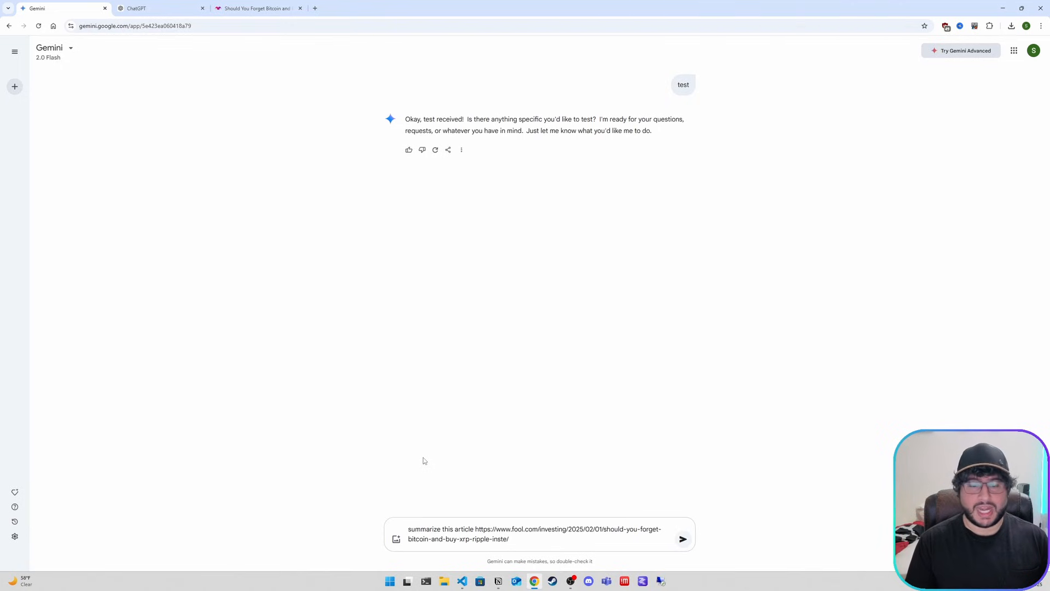
Send the summarize-article request to Gemini and move to ChatGPT for the same prompt
click(682, 538)
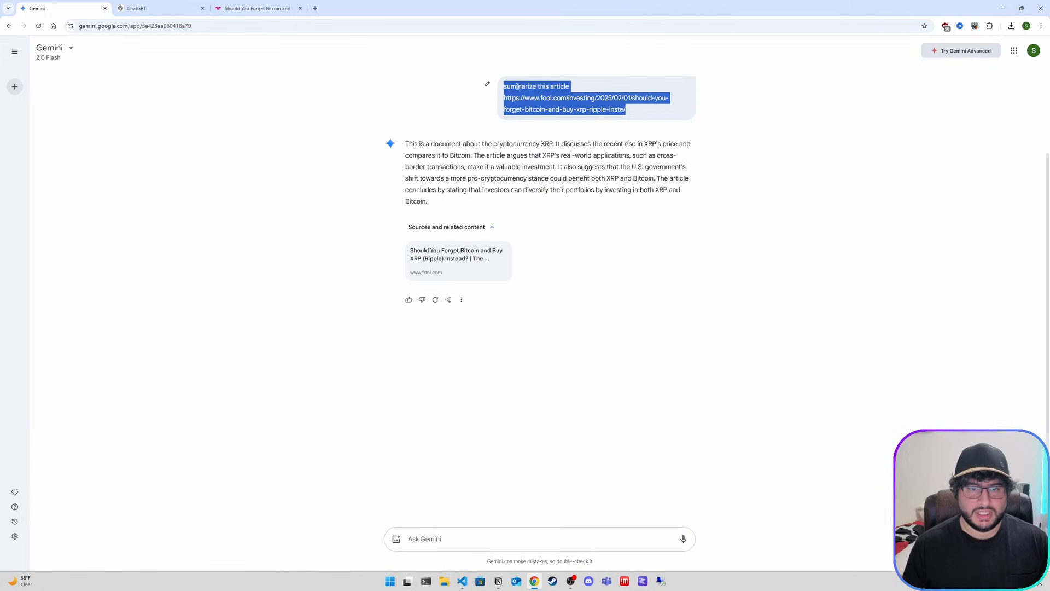
click(160, 9)
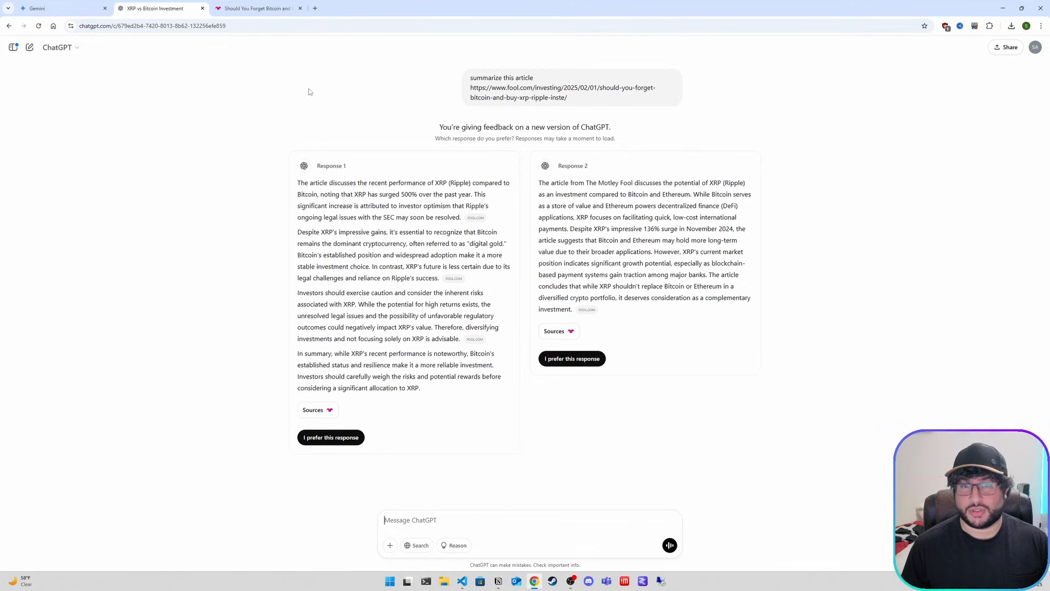
Compare Gemini's summary against ChatGPT's two responses, then head back to the outline
click(60, 8)
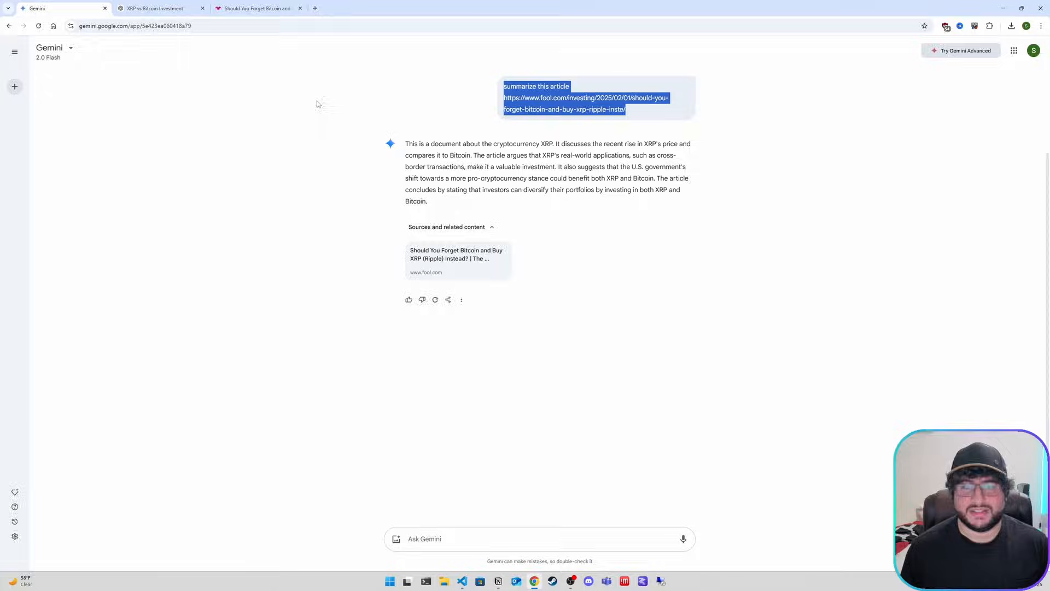
click(154, 8)
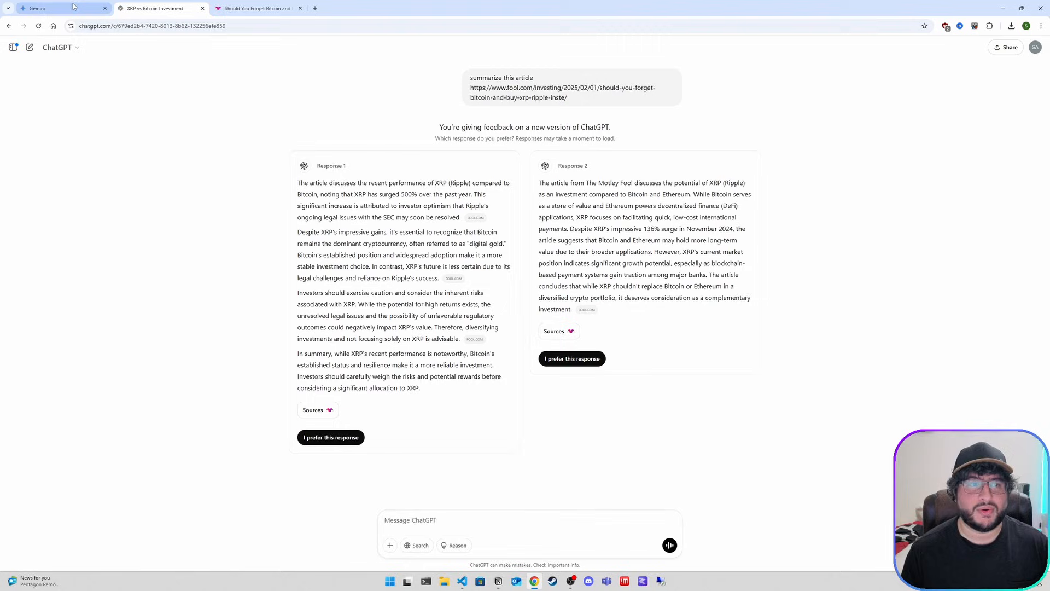
click(53, 8)
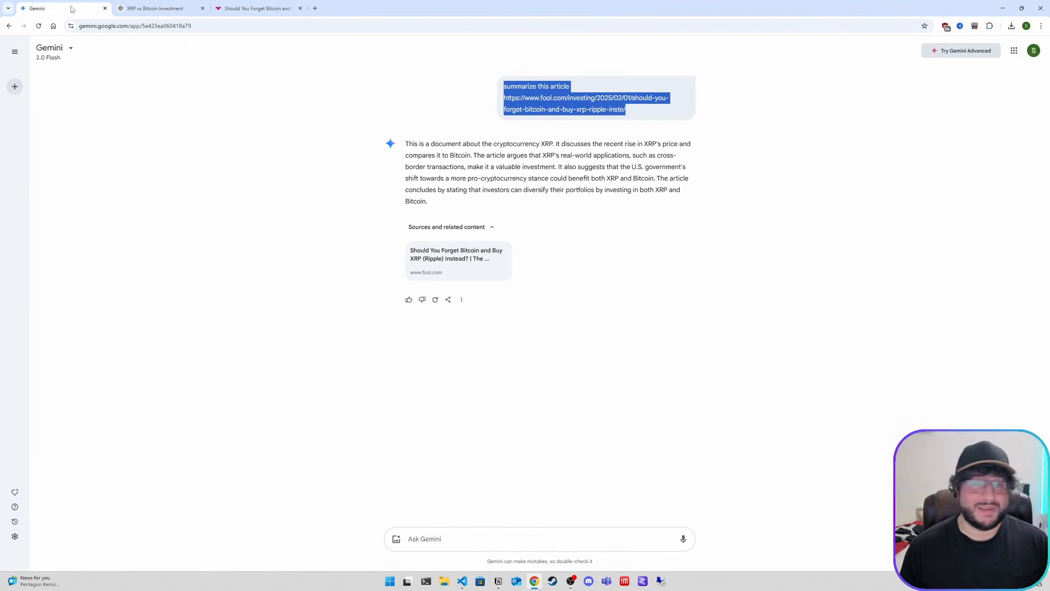
click(155, 8)
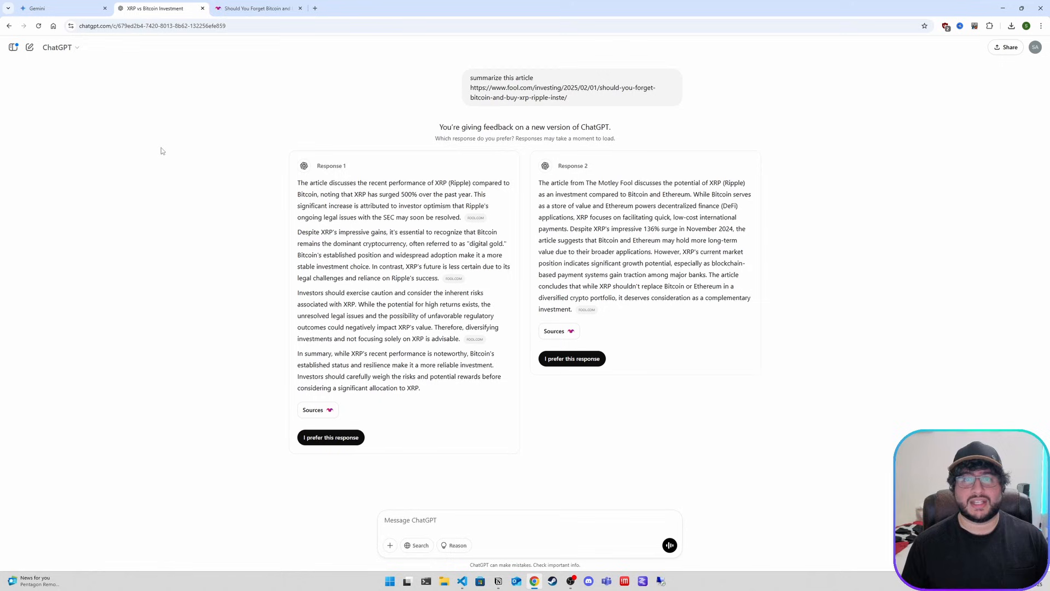
click(60, 8)
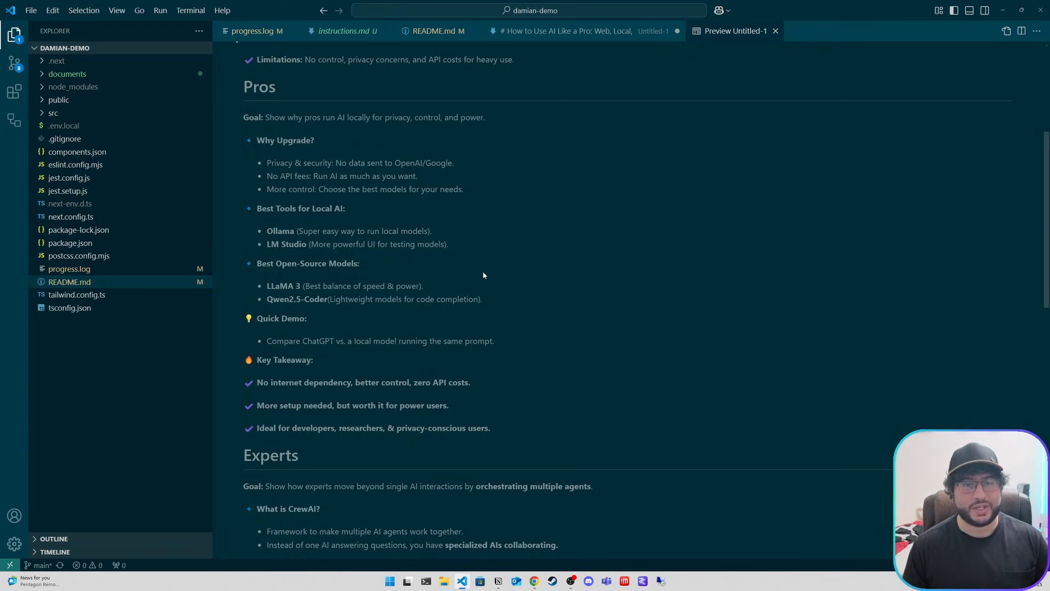
Scroll the outline preview through the Pros section on running AI models locally
scroll(down, 3)
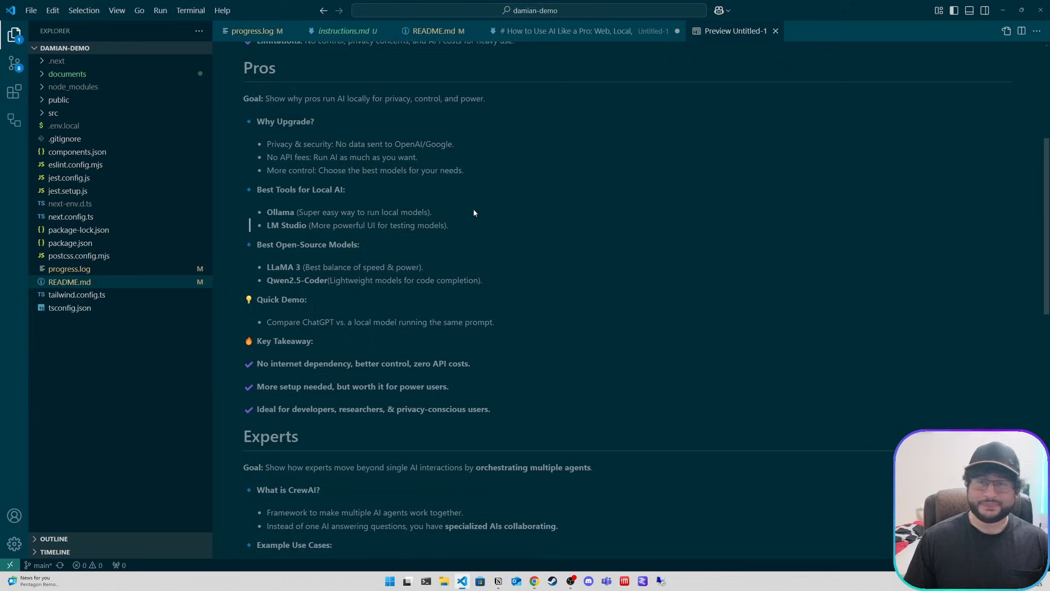
scroll(down, 3)
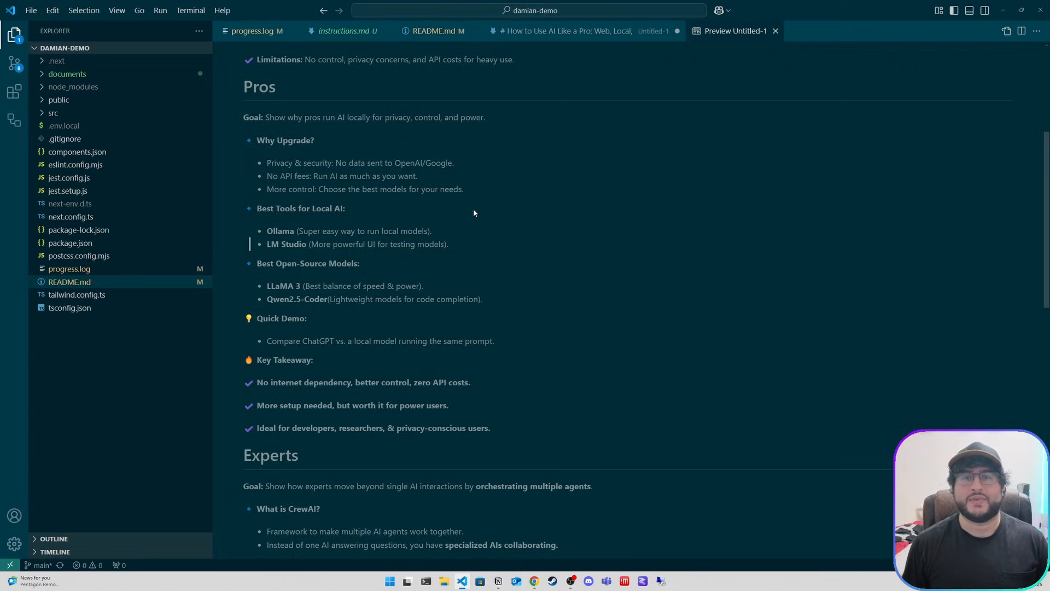
scroll(down, 3)
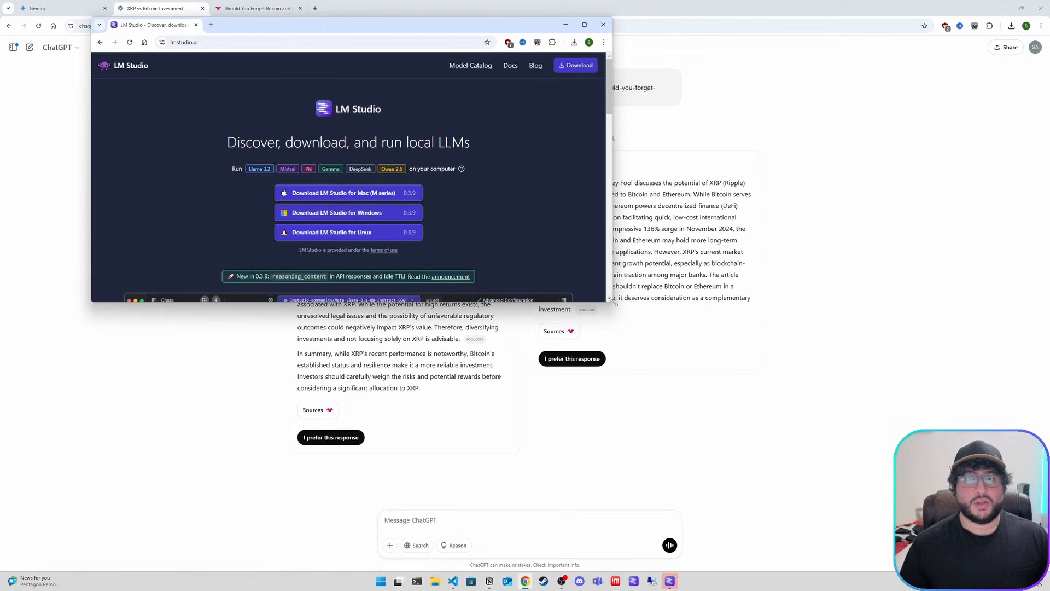
Maximize the lmstudio.ai browser window to see its download options
click(584, 25)
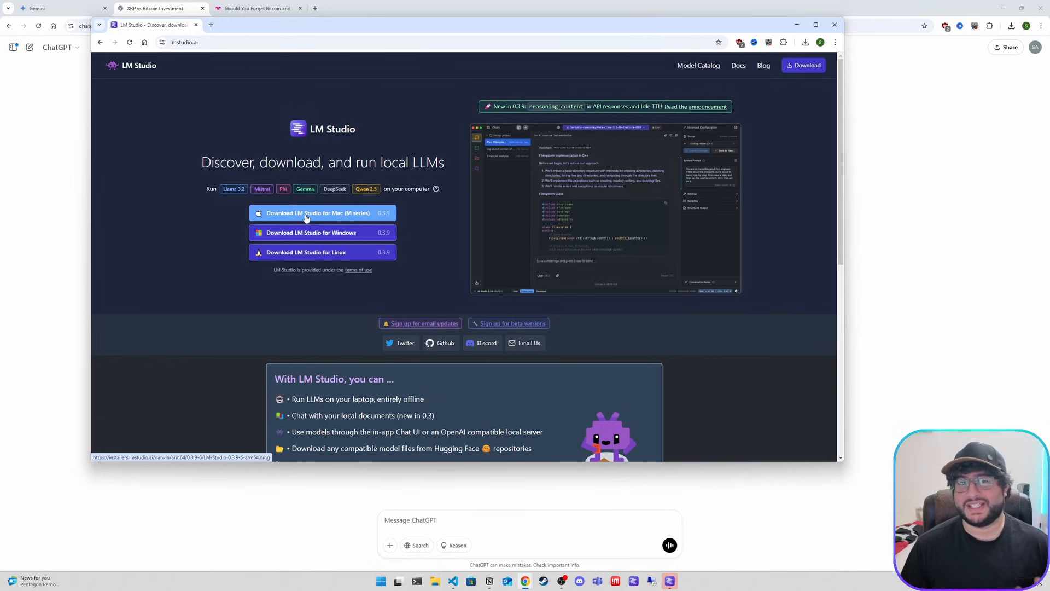
mouse_move(322, 232)
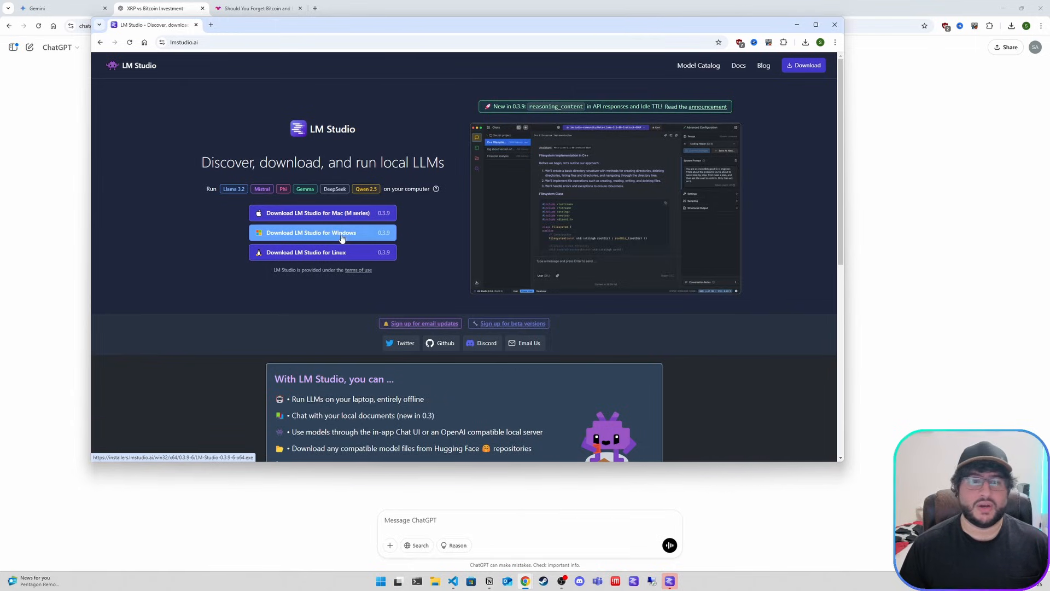
mouse_move(322, 252)
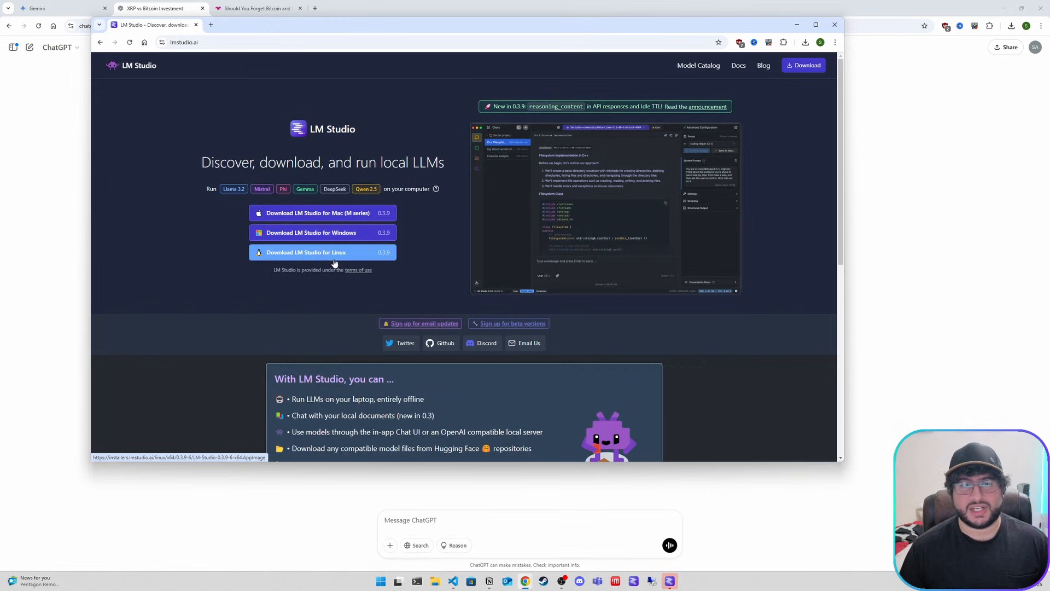
mouse_move(290, 195)
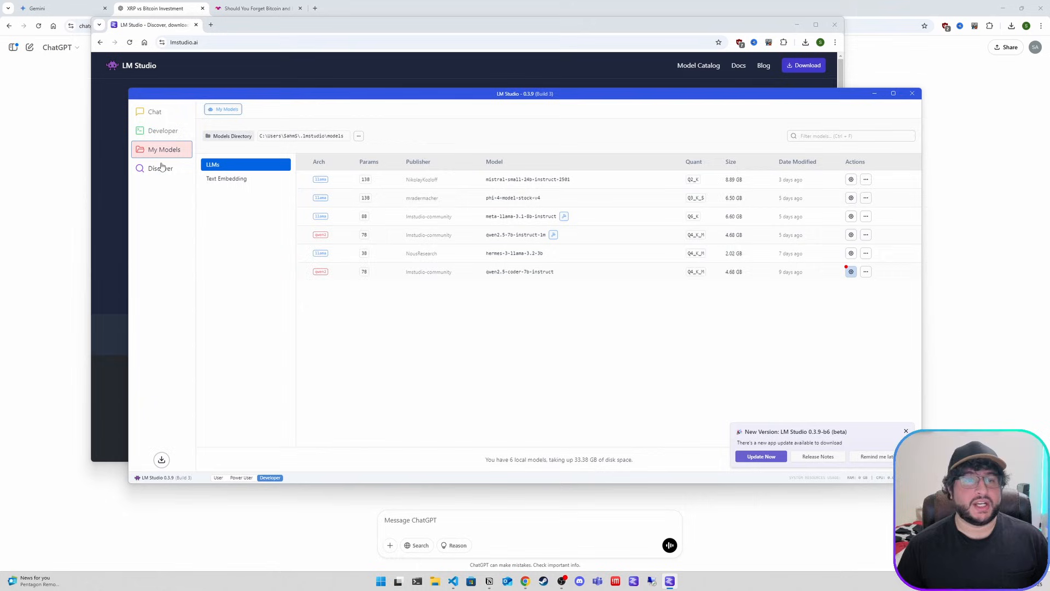
click(160, 168)
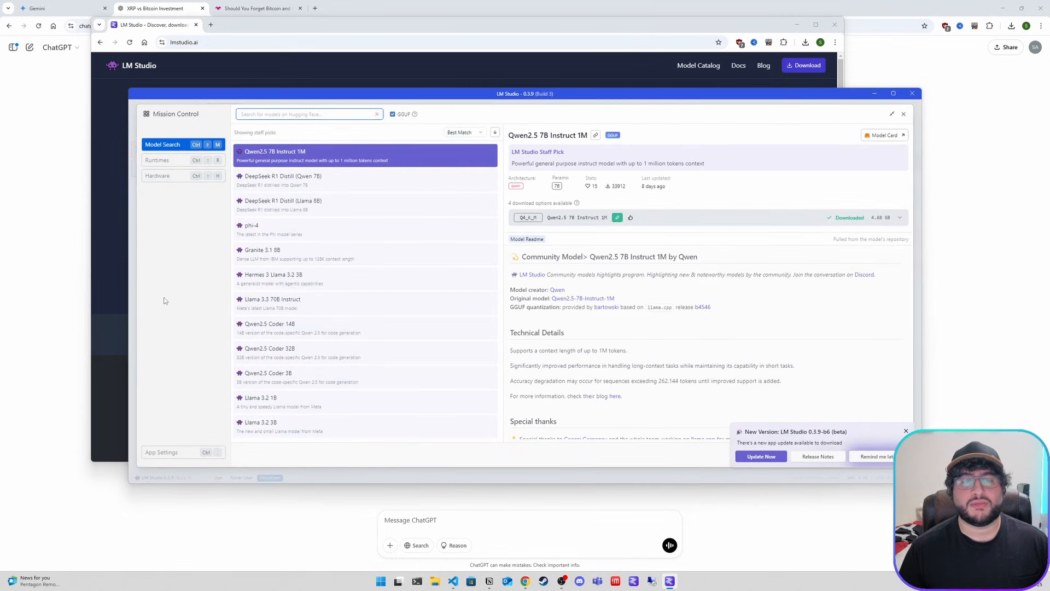
mouse_move(153, 127)
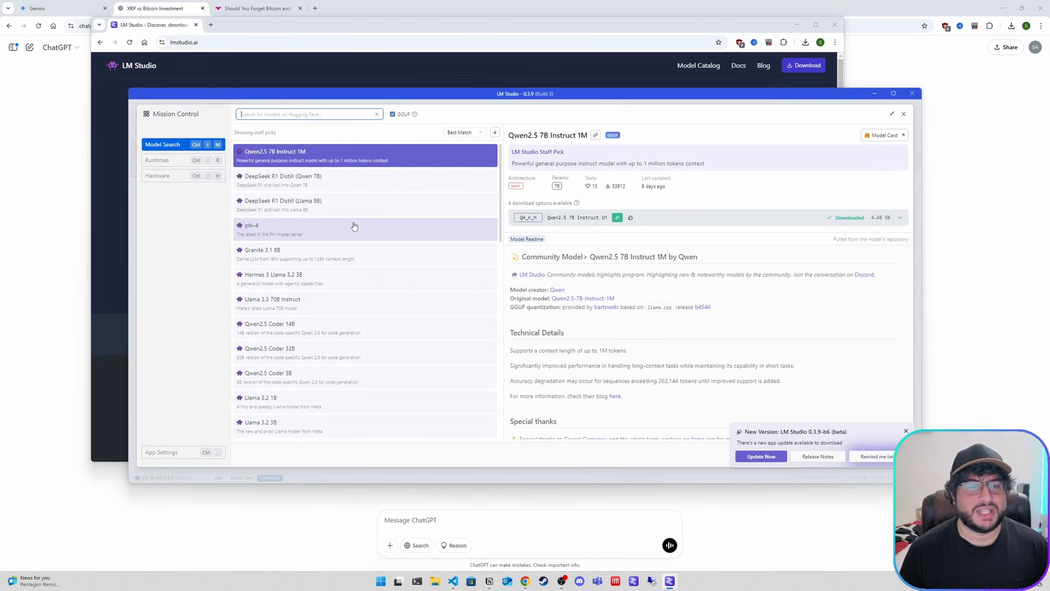
click(283, 179)
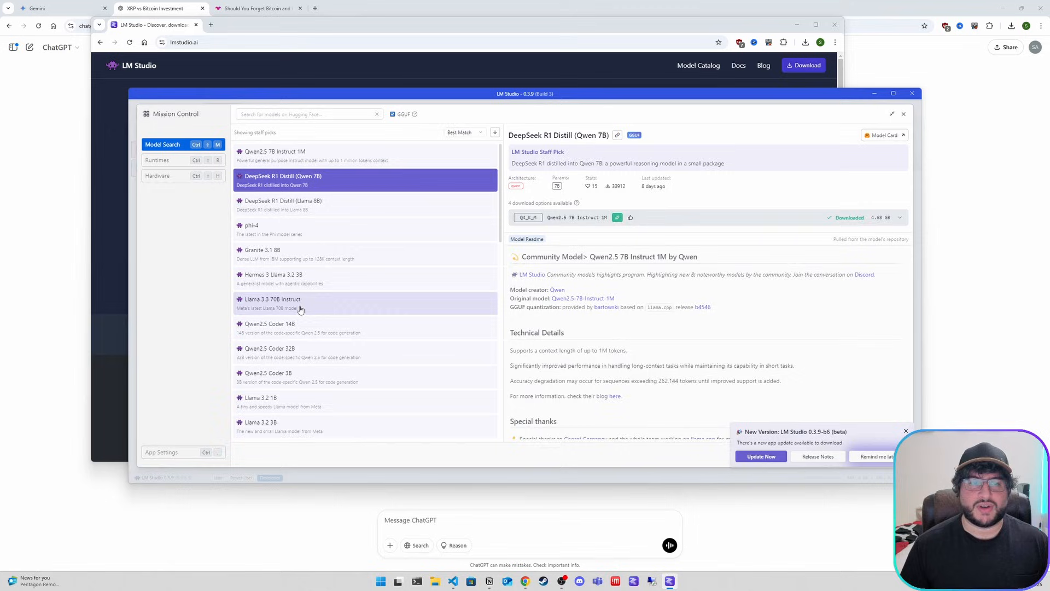
click(275, 151)
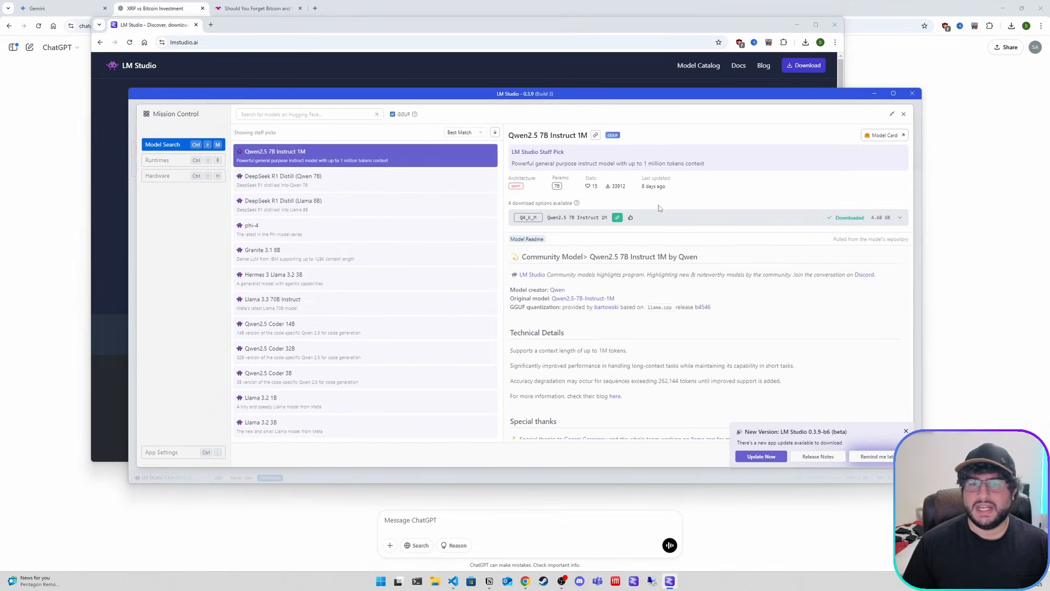
click(900, 217)
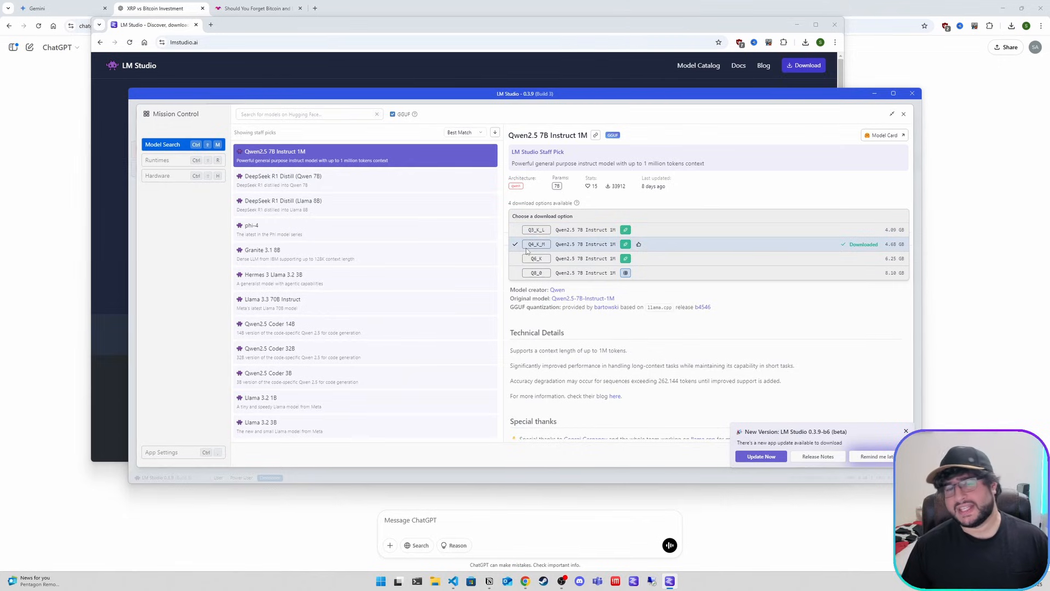
mouse_move(526, 253)
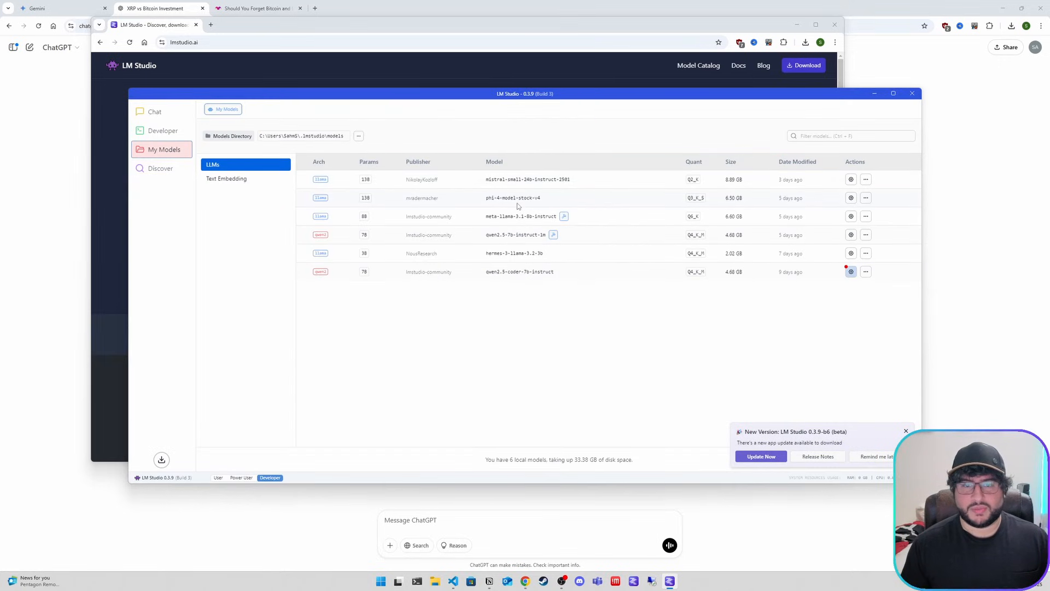
mouse_move(521, 216)
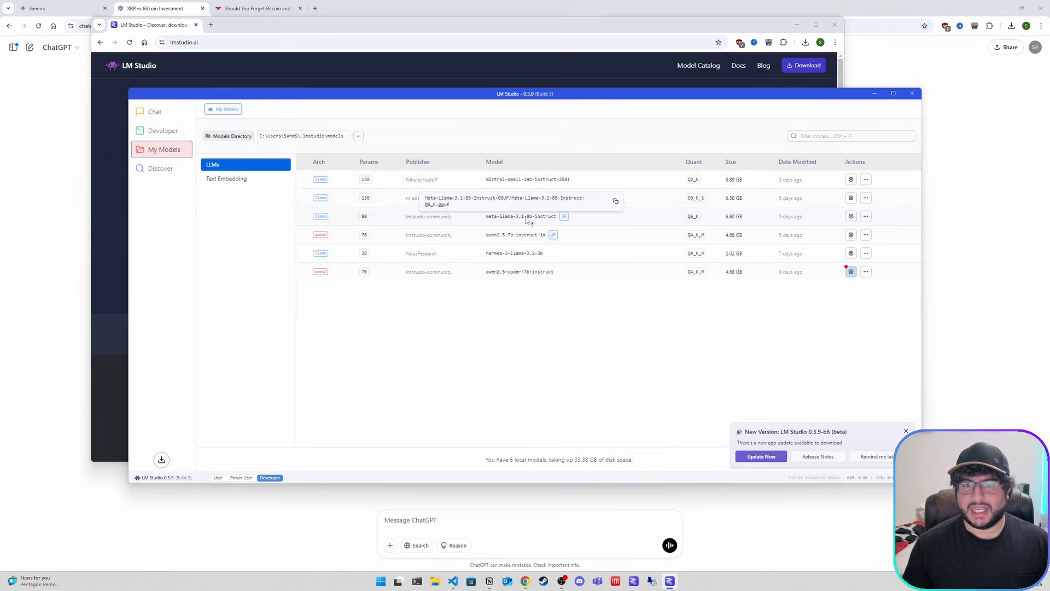
mouse_move(519, 229)
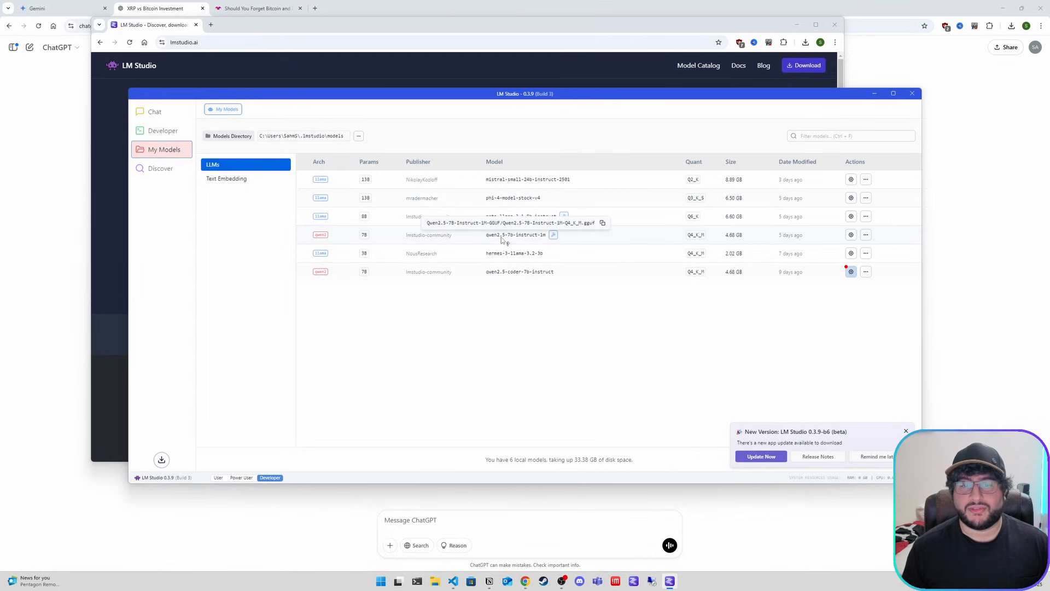
mouse_move(488, 280)
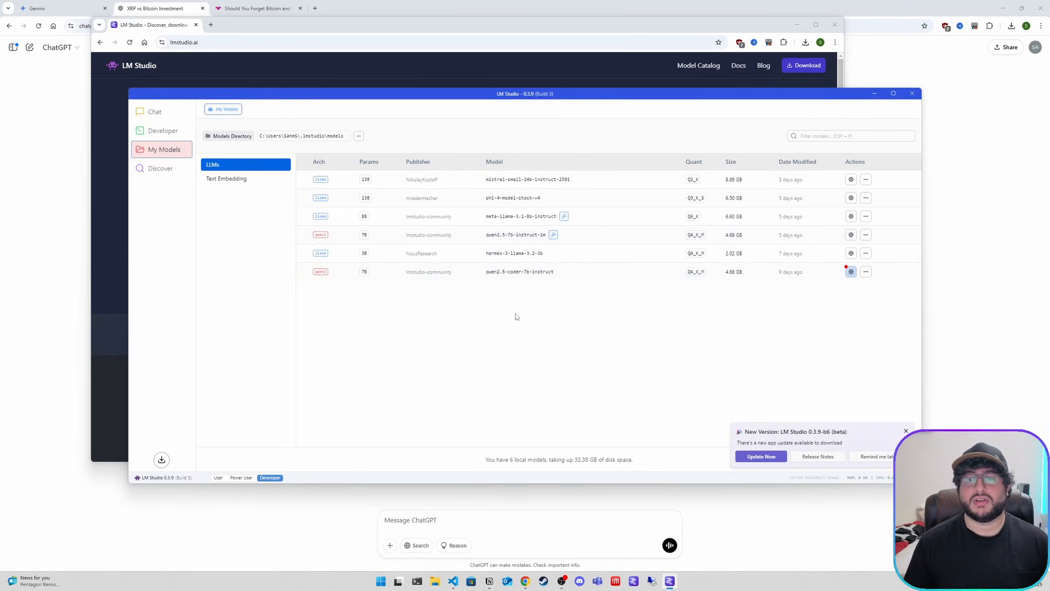
mouse_move(514, 234)
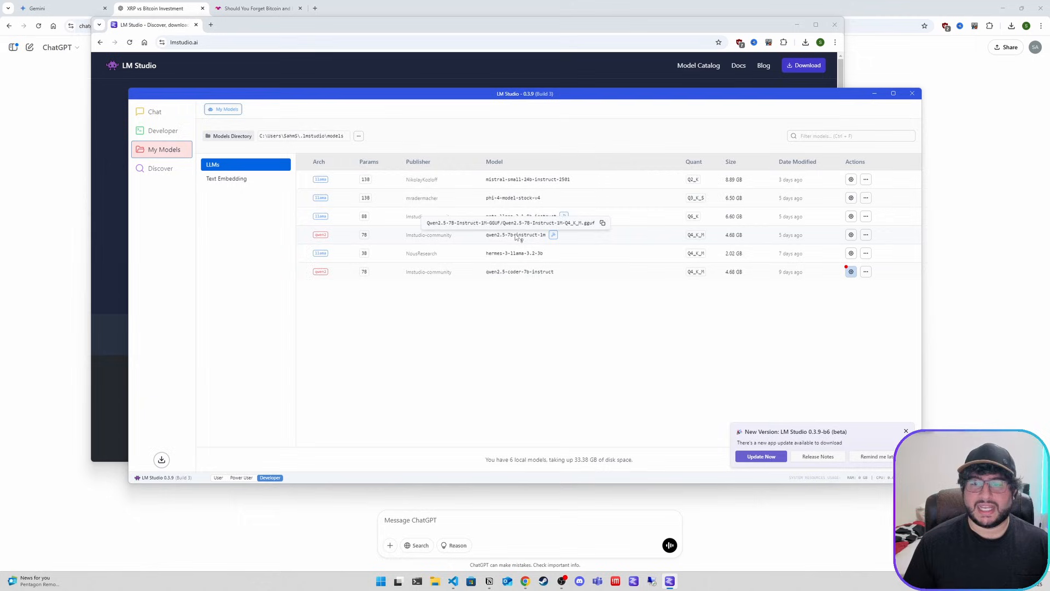
mouse_move(521, 278)
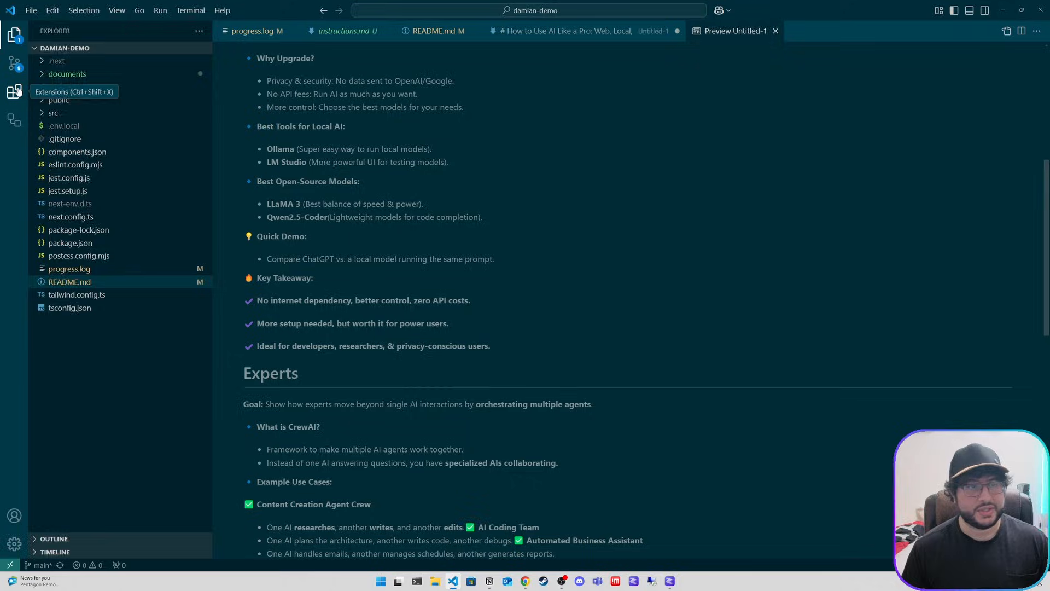
Show the Extensions list in VS Code's sidebar
click(15, 91)
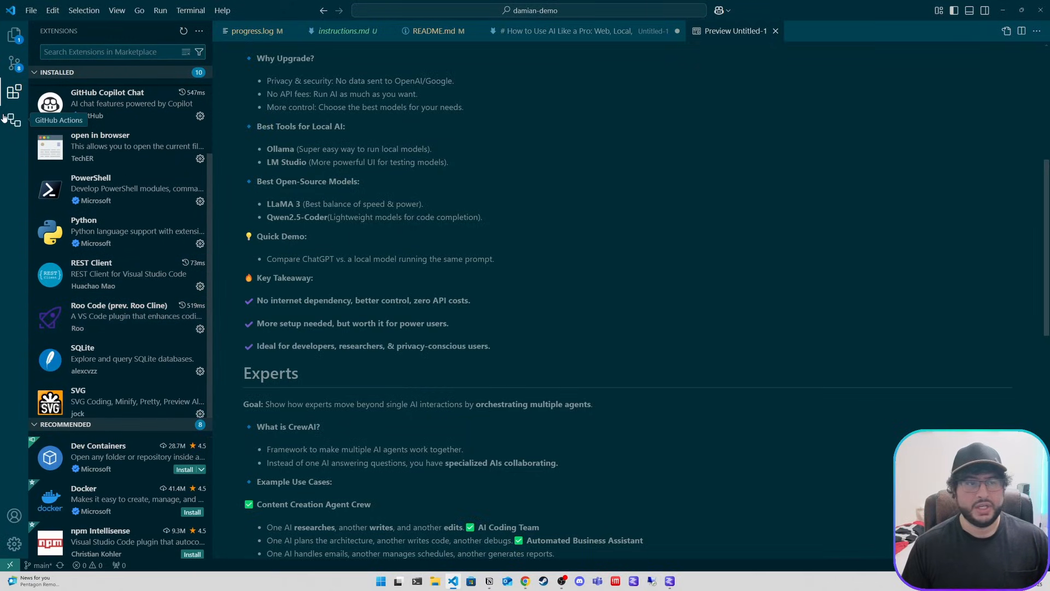
mouse_move(101, 145)
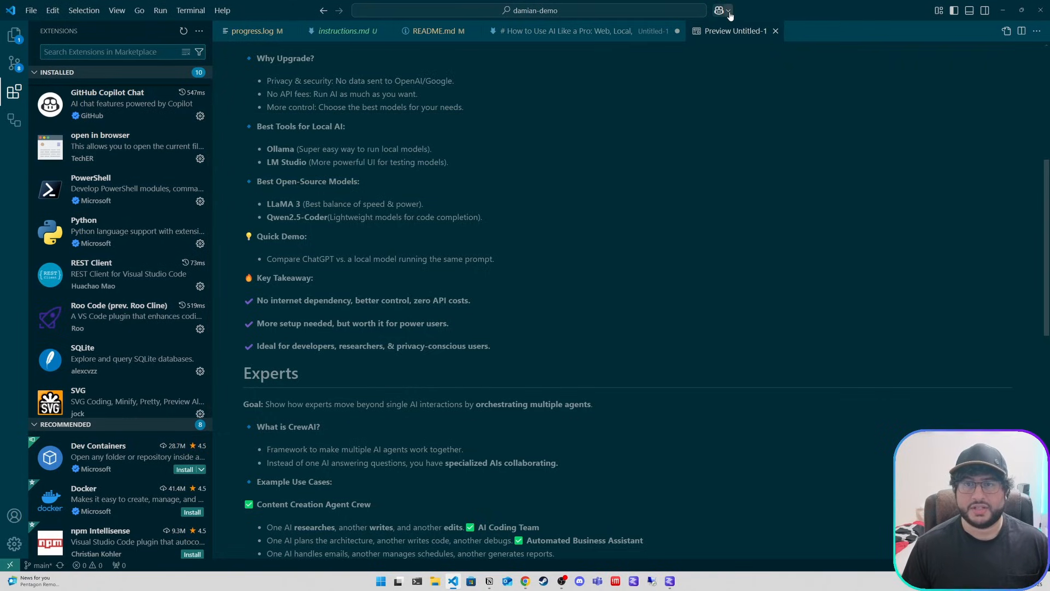
Switch the chat panel to Roo Code and set its API provider to LM Studio
click(727, 9)
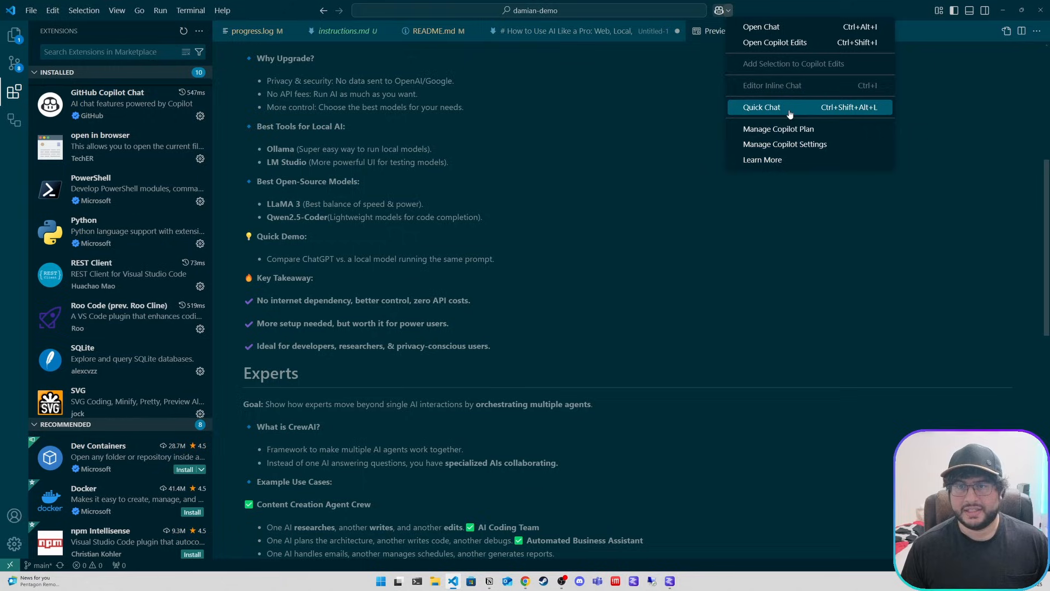
click(761, 108)
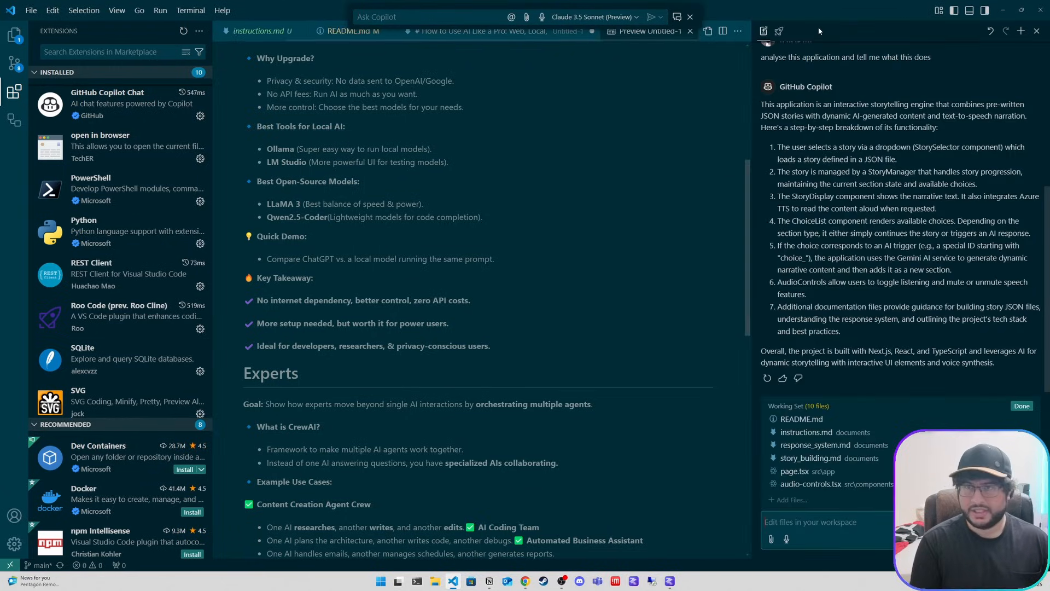
click(944, 31)
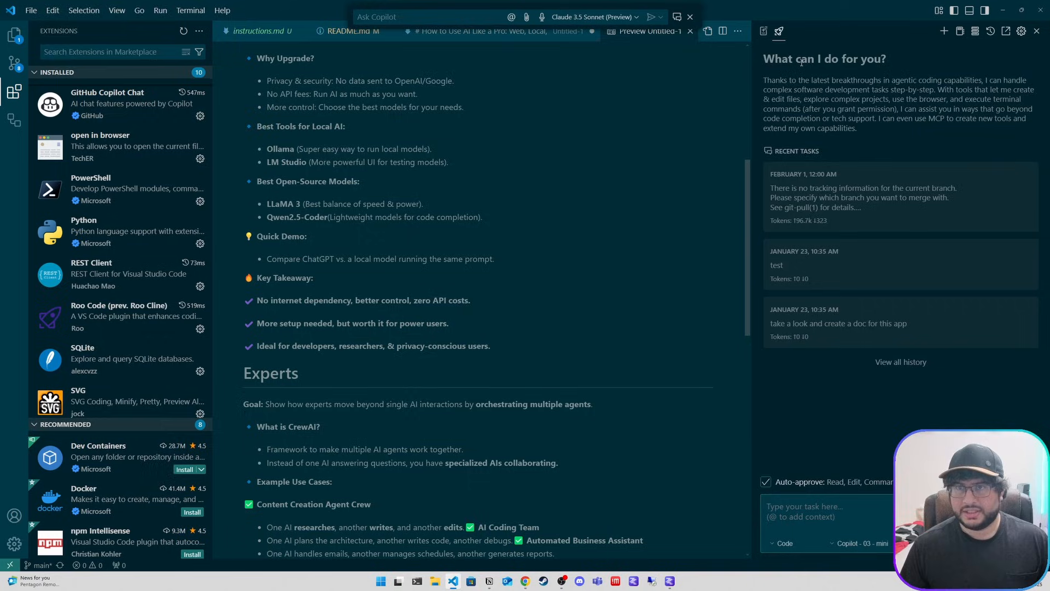
click(1022, 31)
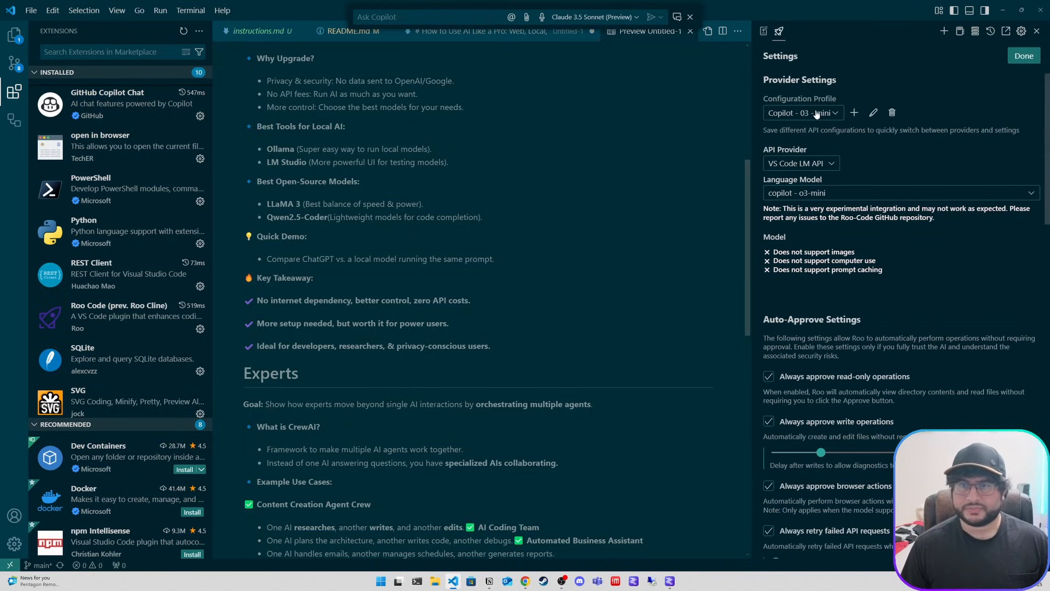
click(800, 163)
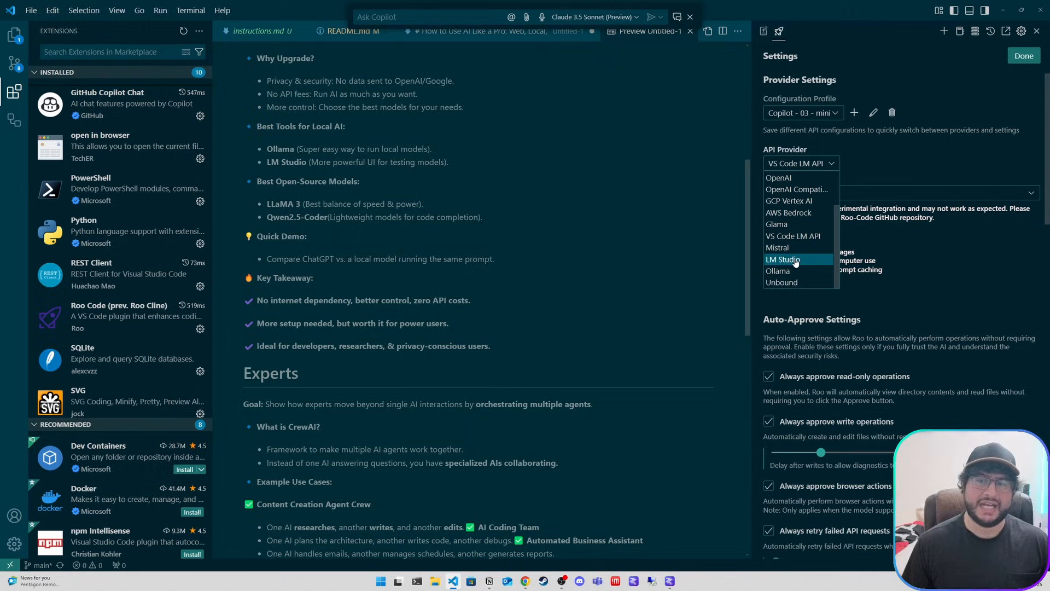
click(781, 260)
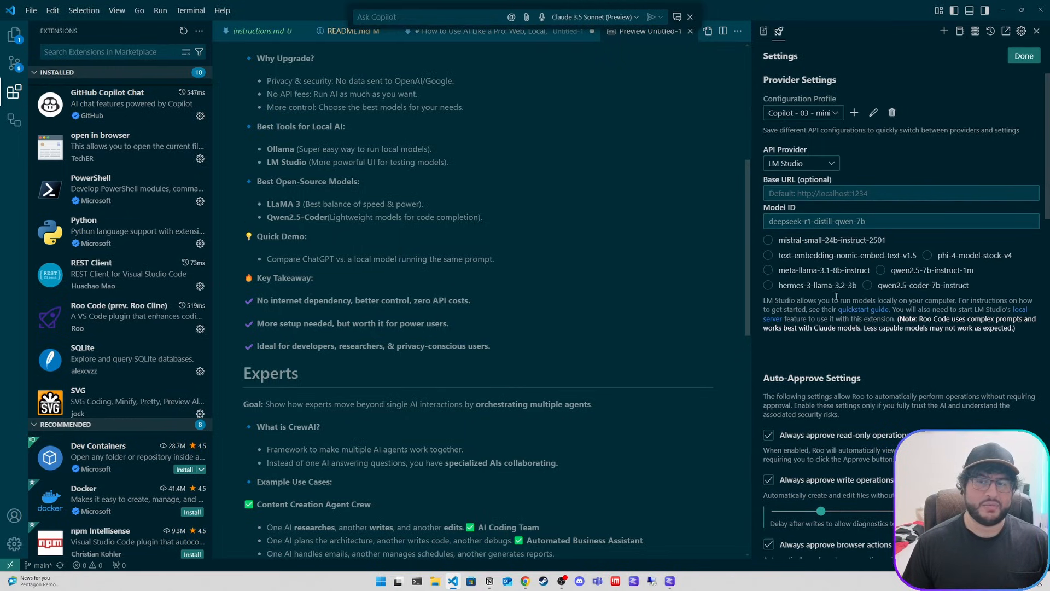
mouse_move(849, 258)
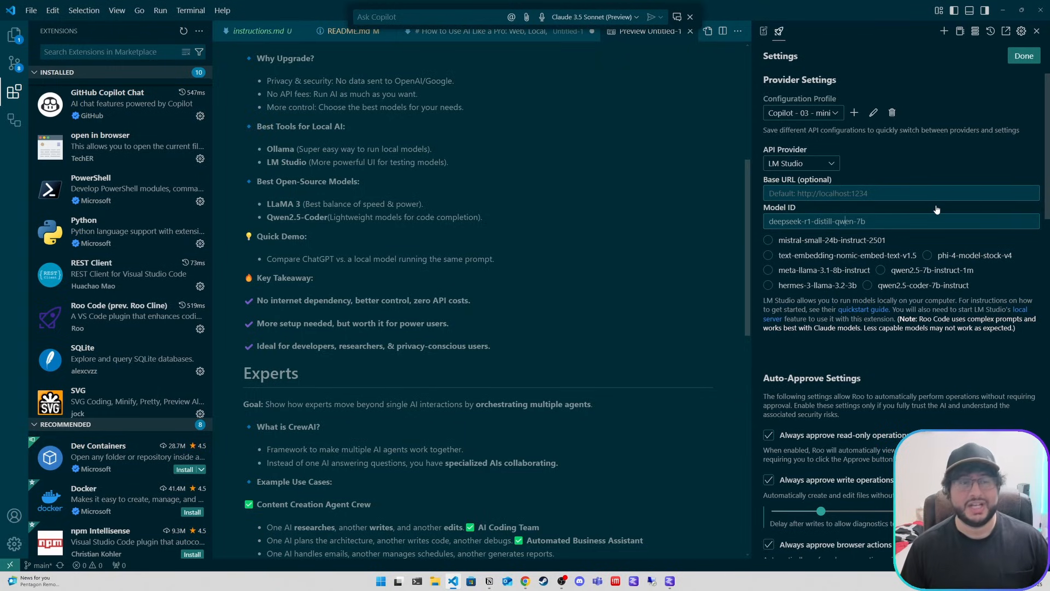
Search extensions for 'continue' and open the Continue - Codestral, Claude, and more page
click(110, 51)
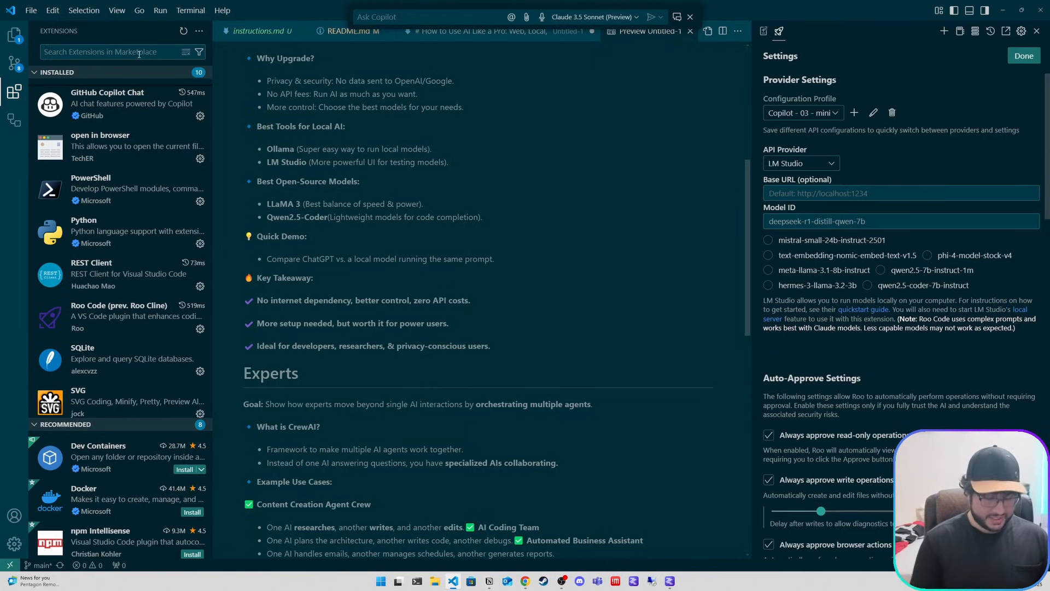
text(continue)
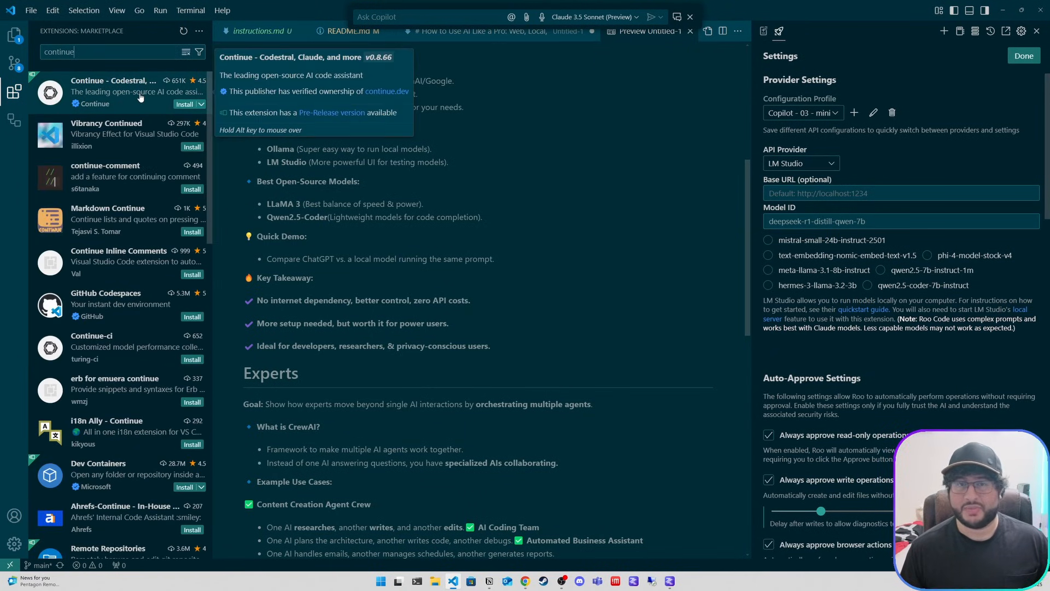
click(124, 92)
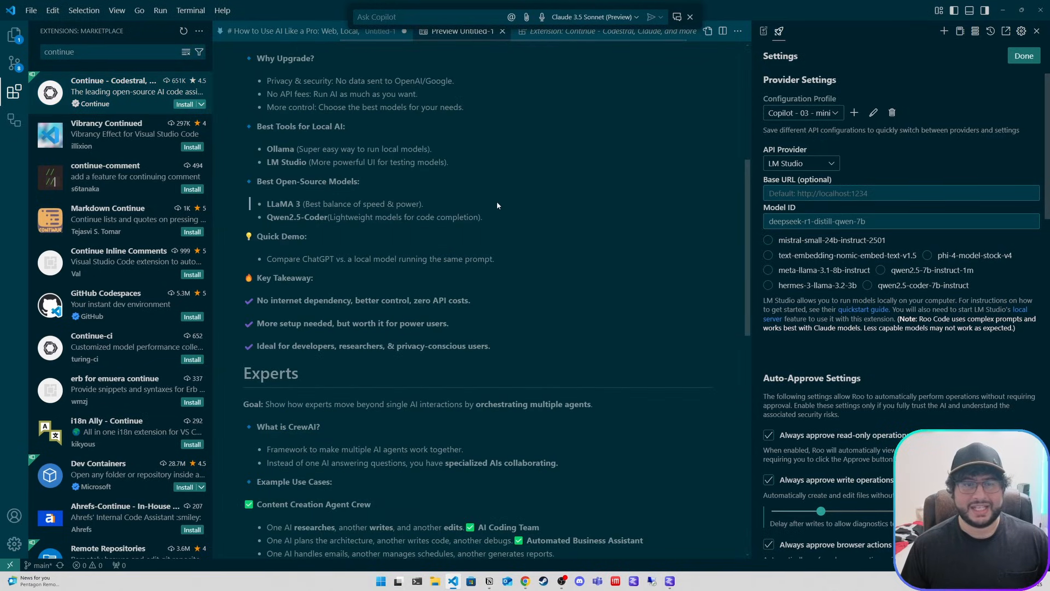
scroll(down, 3)
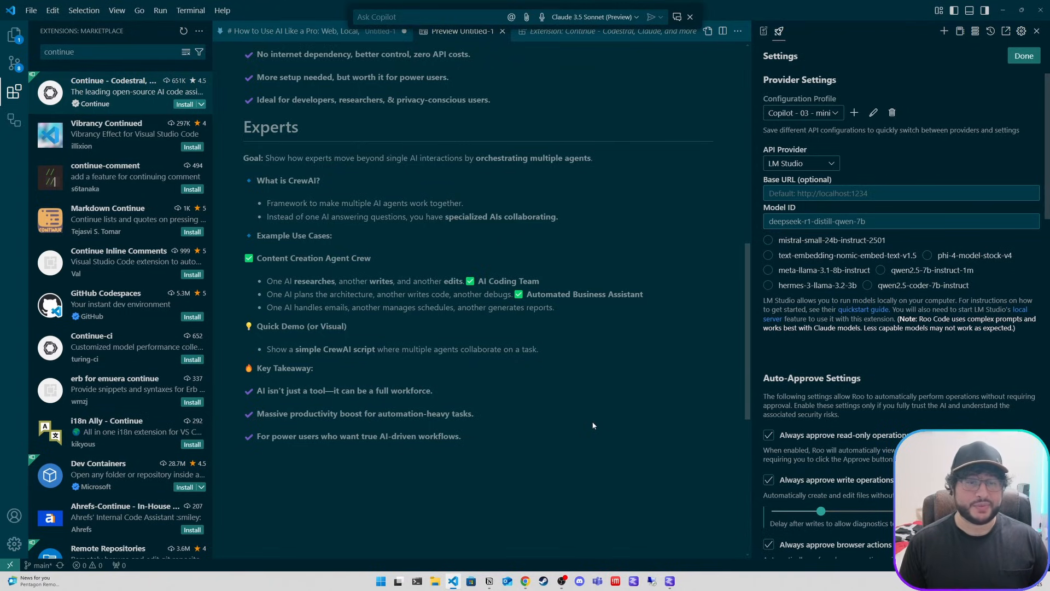
scroll(down, 3)
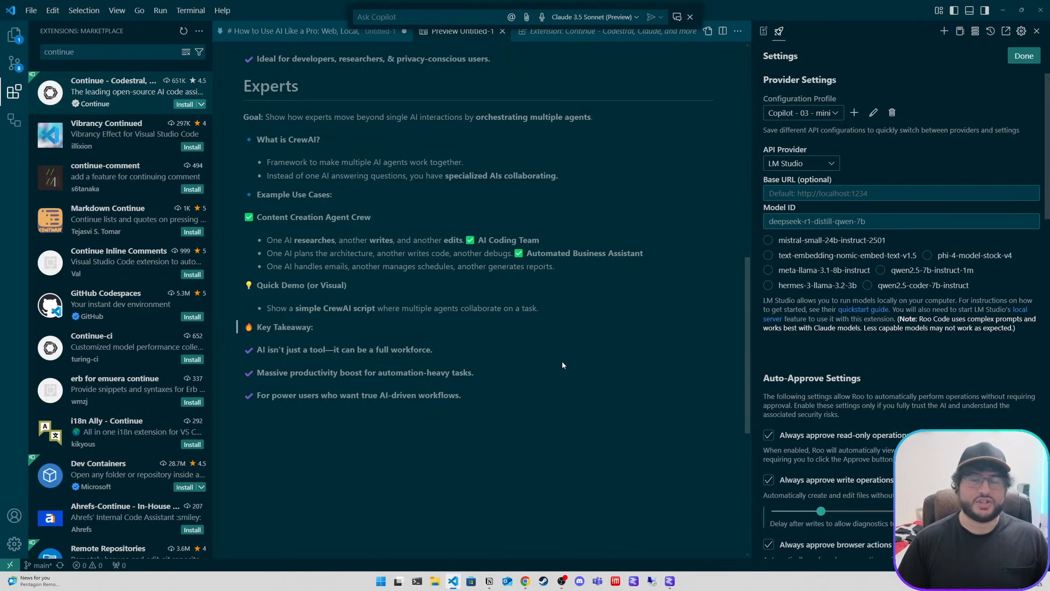
mouse_move(529, 231)
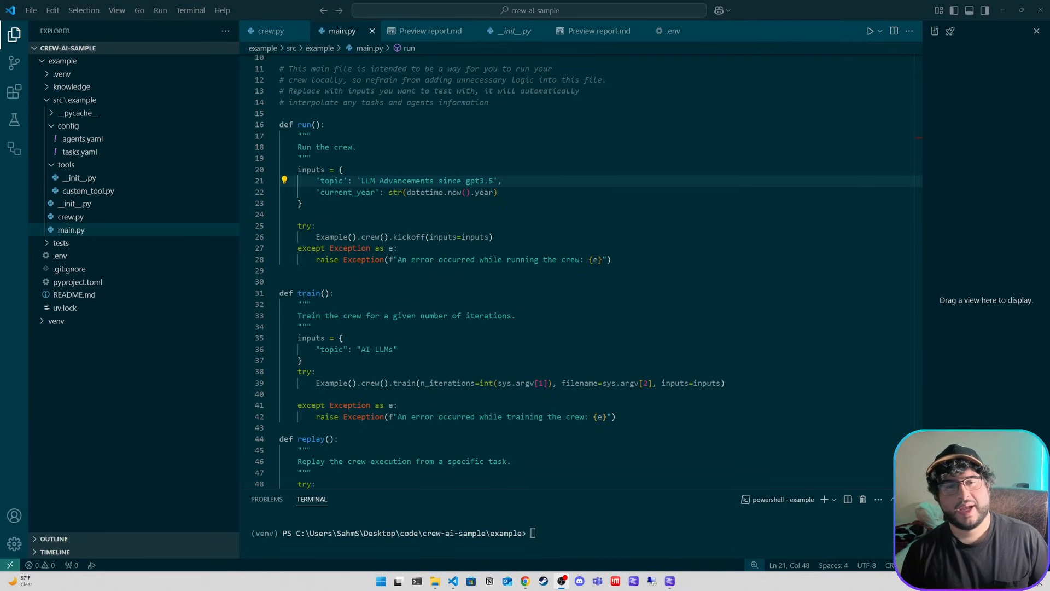
mouse_move(78, 177)
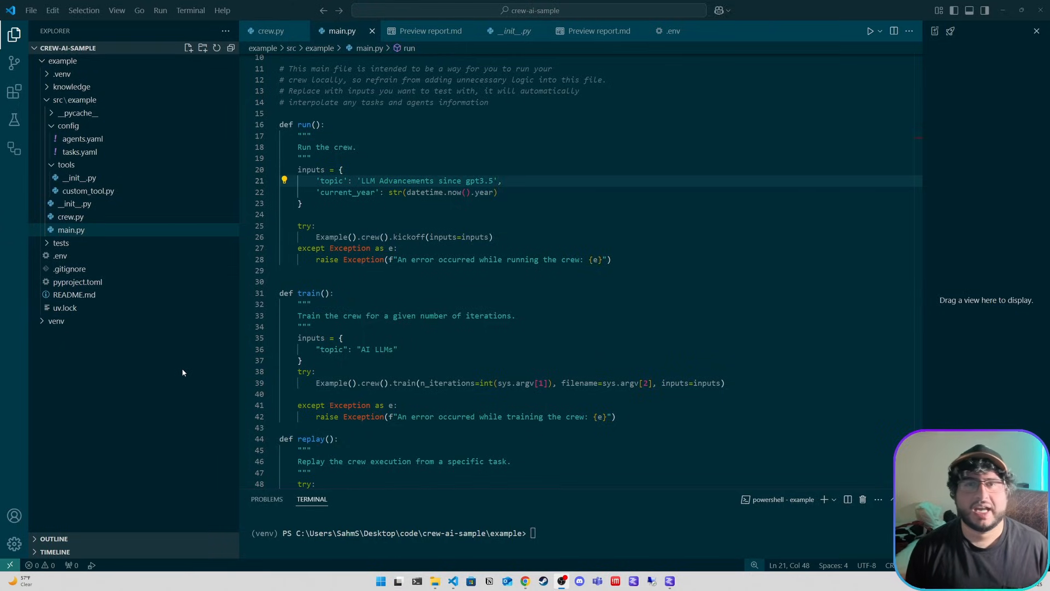
mouse_move(132, 152)
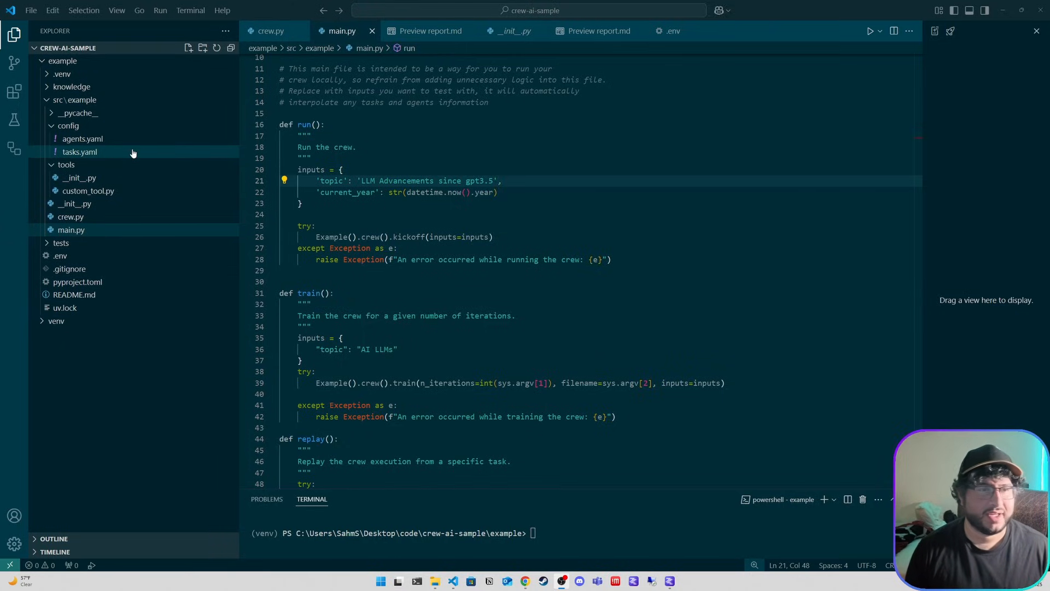
Open tasks.yaml from src/example/config in the Explorer
click(78, 151)
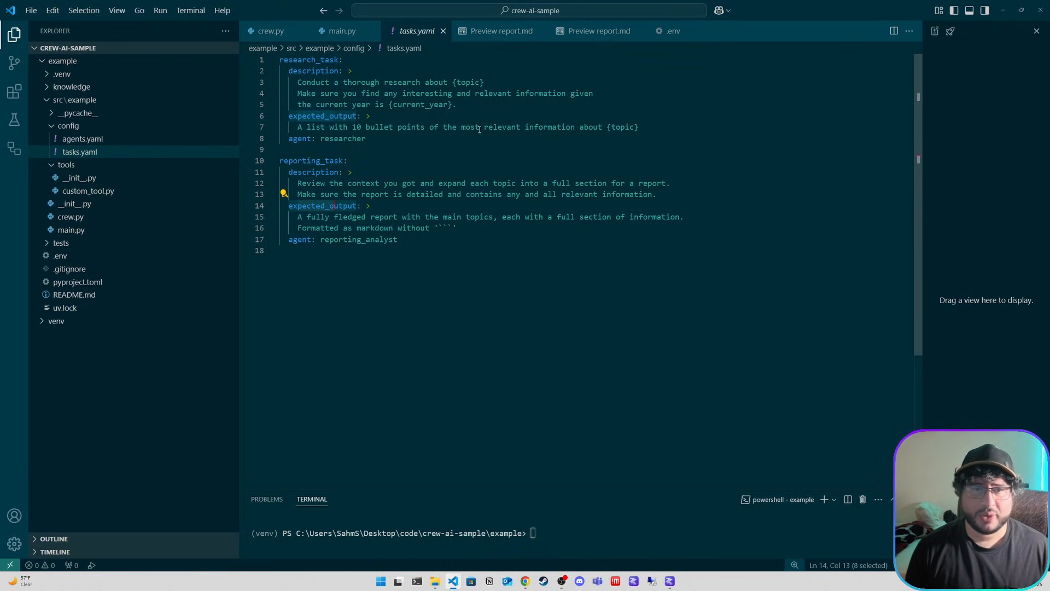
Select the research task's expected output, inspect crew.py's Crew and hermes-3-llama-3.2-3b LLM setup, then return to main.py
triple_click(463, 127)
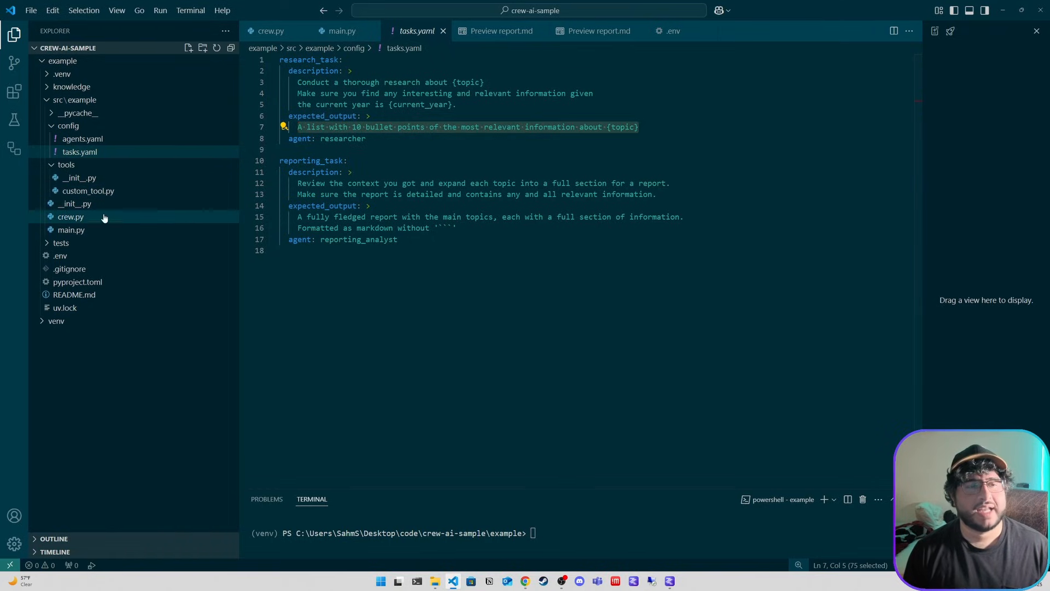
click(71, 217)
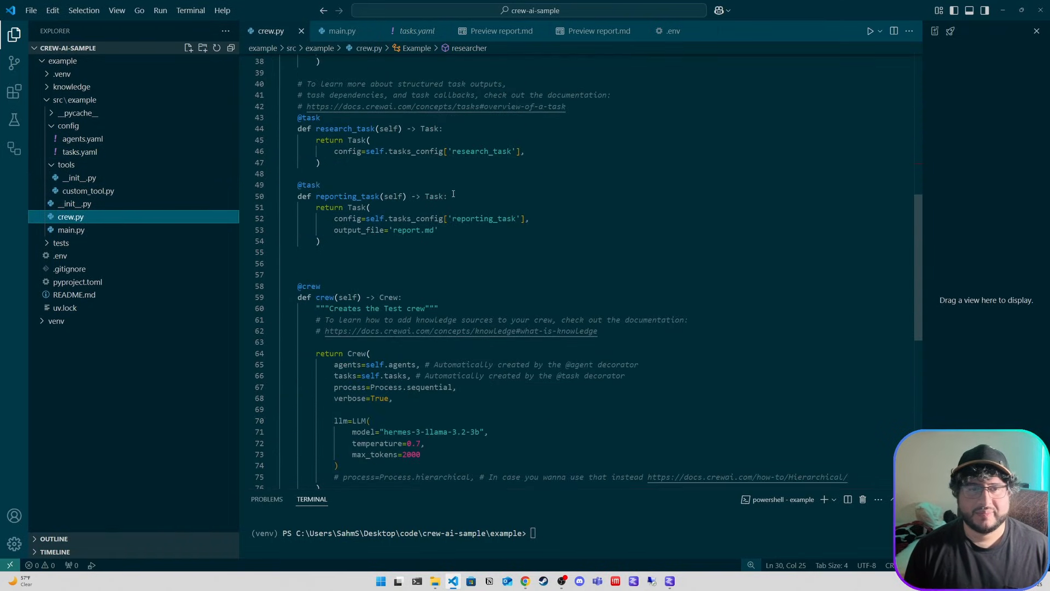
scroll(up, 3)
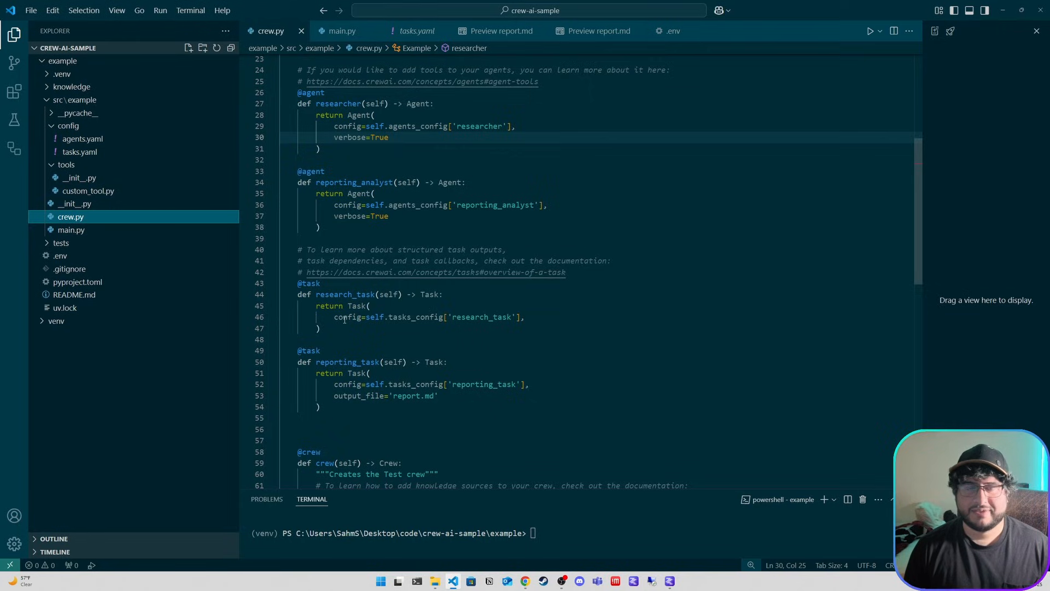
scroll(down, 3)
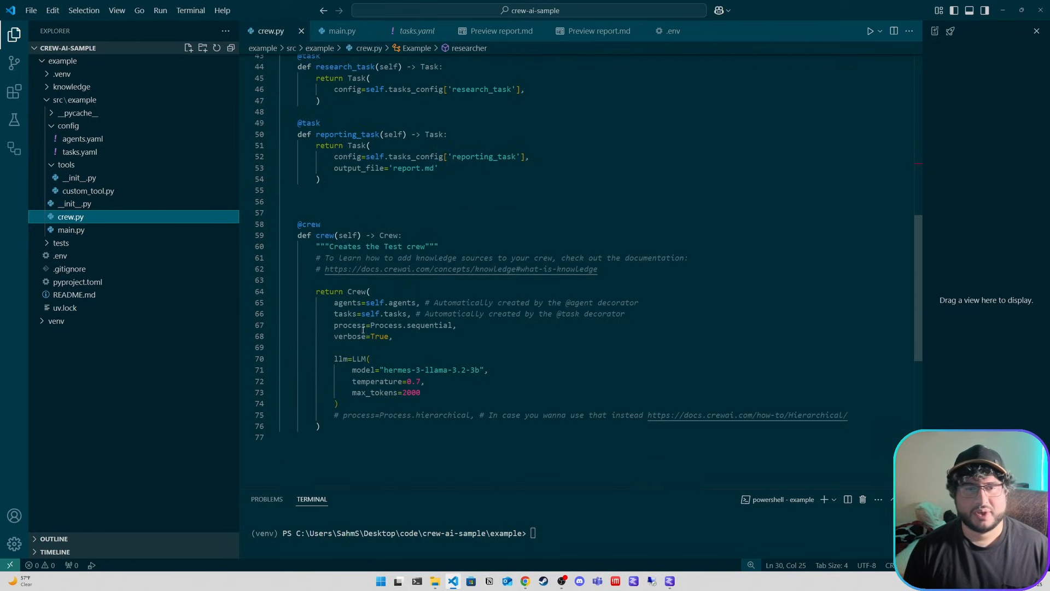
click(343, 30)
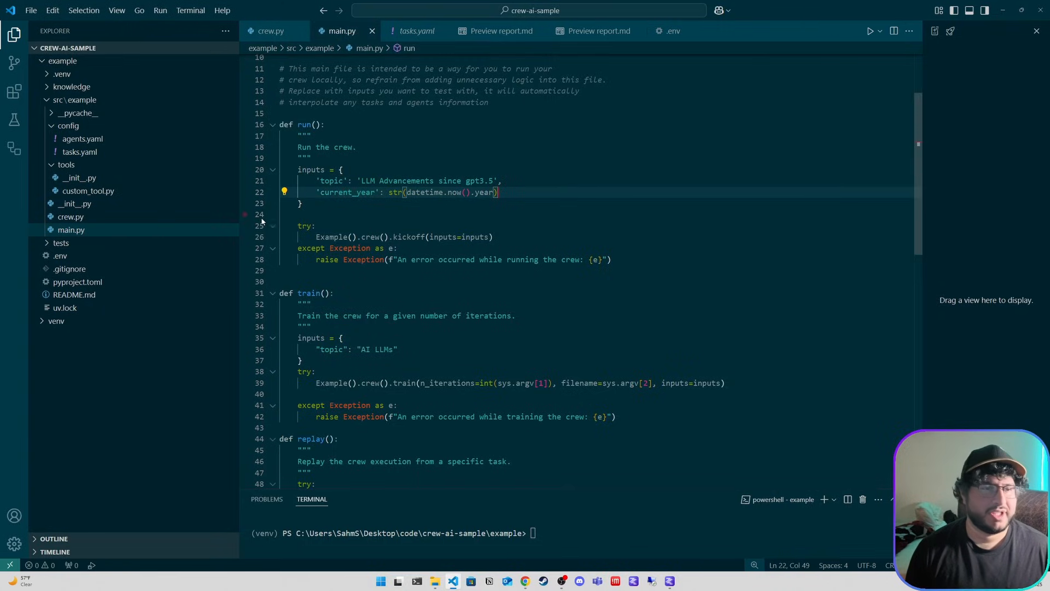
mouse_move(72, 230)
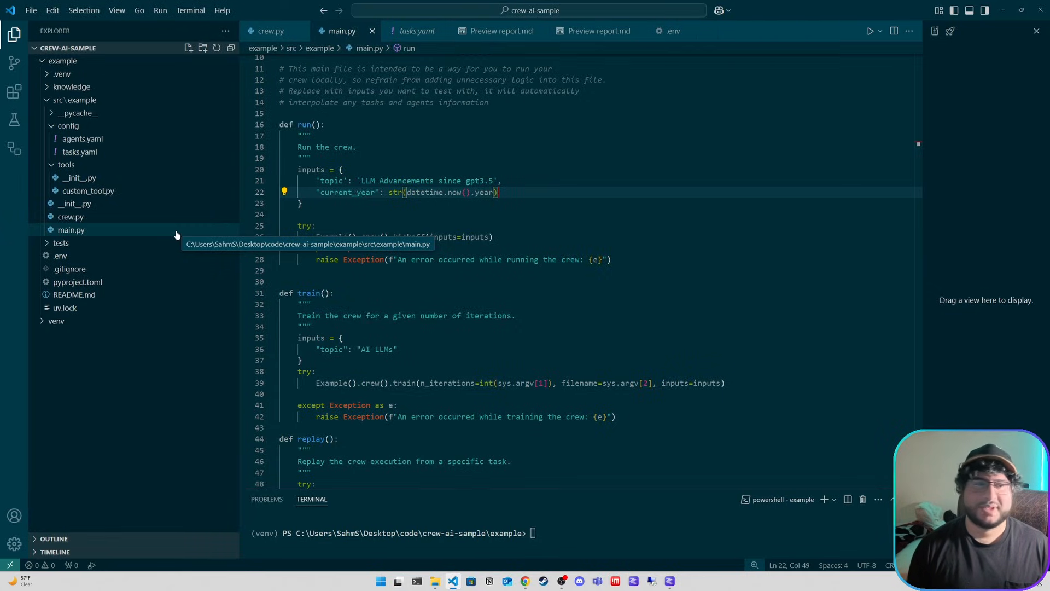
mouse_move(477, 467)
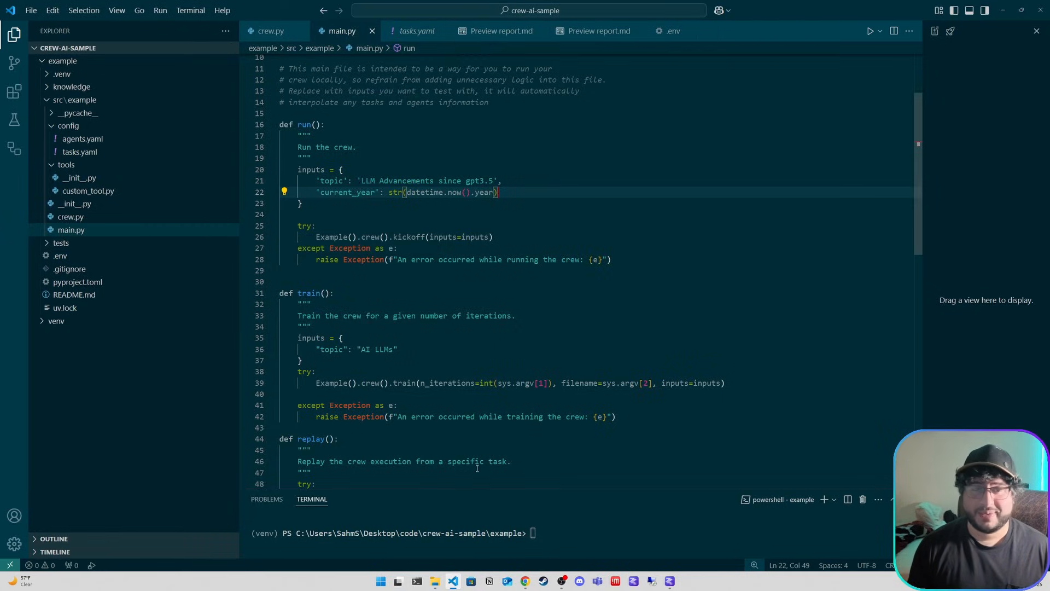
Run 'crewai run' in the terminal to start the researcher and reporting analyst agents
text(crewai run)
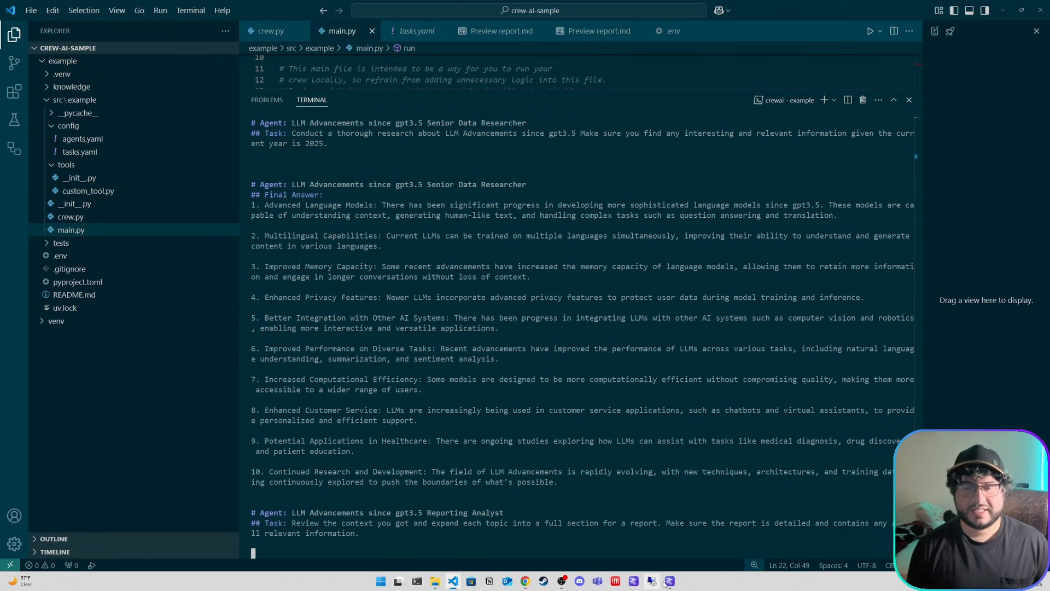
Open the generated report.md on LLM advancements since GPT-3.5 from the Explorer
click(669, 580)
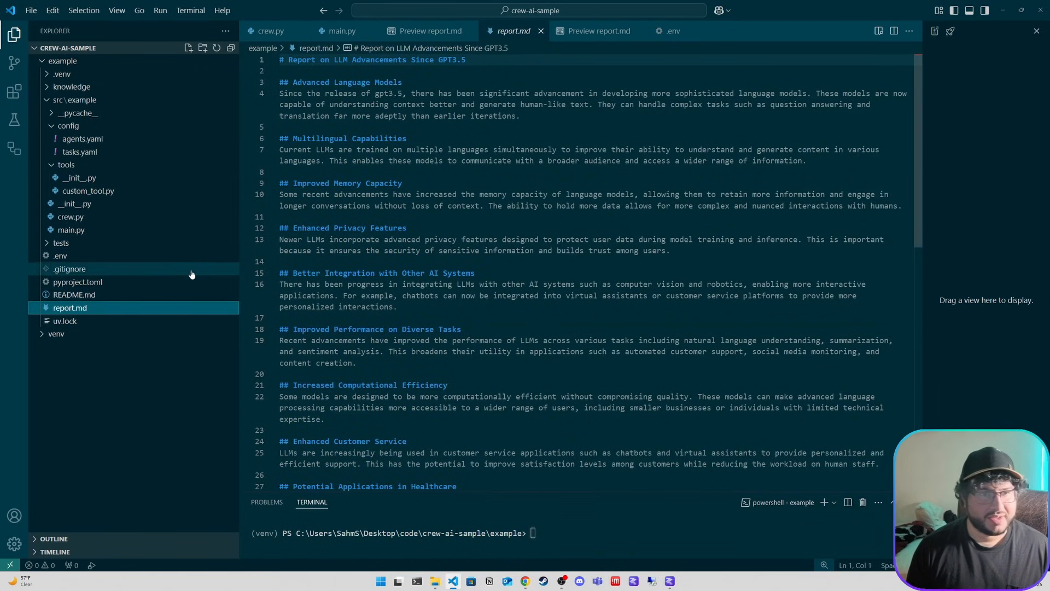
Preview report.md and scroll down to Continued Research and Development and the summary
click(427, 31)
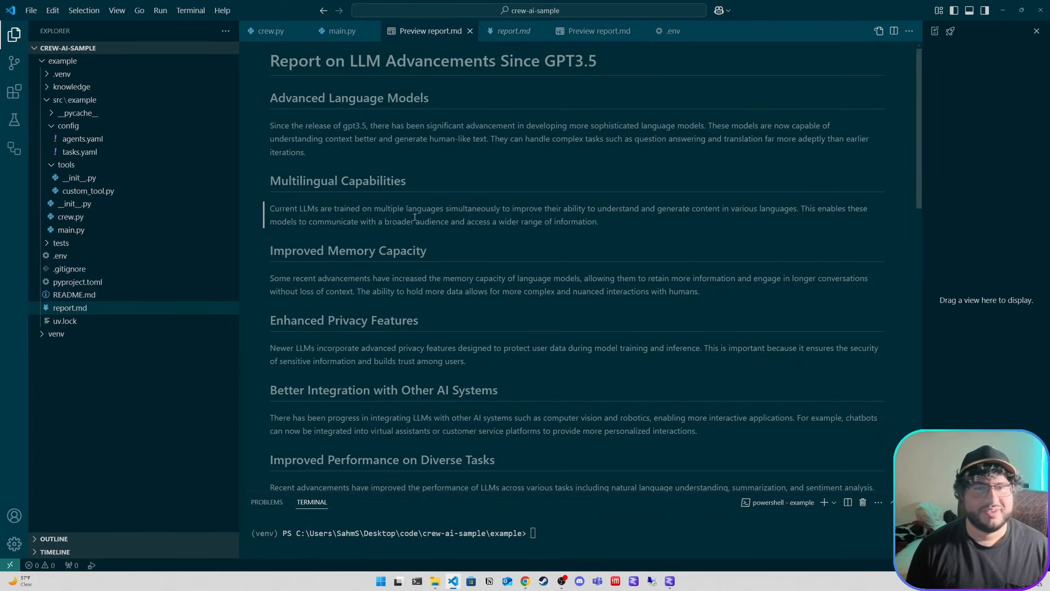
scroll(down, 3)
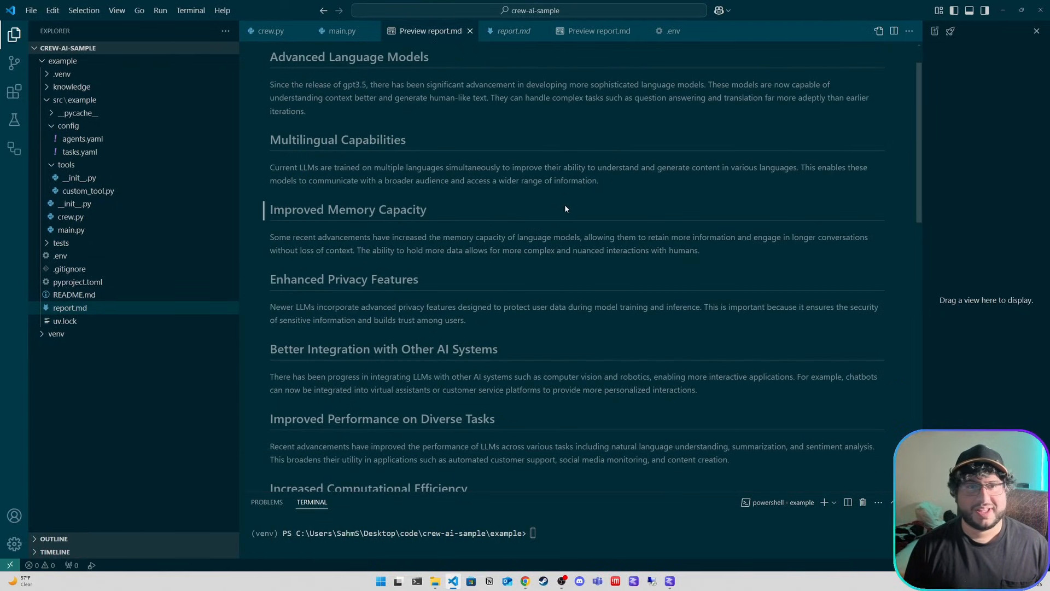
scroll(down, 3)
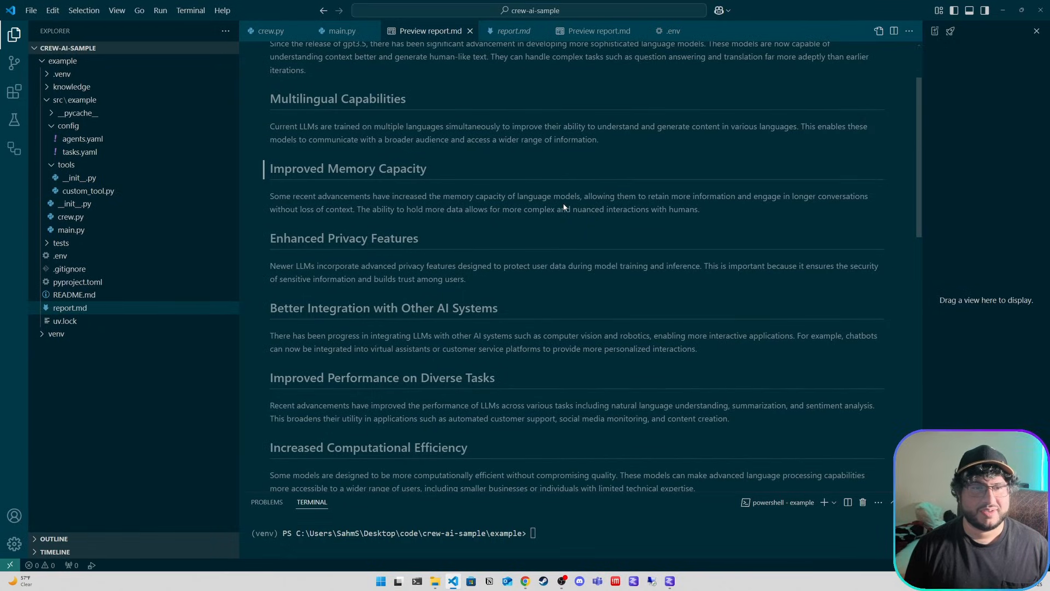
scroll(down, 3)
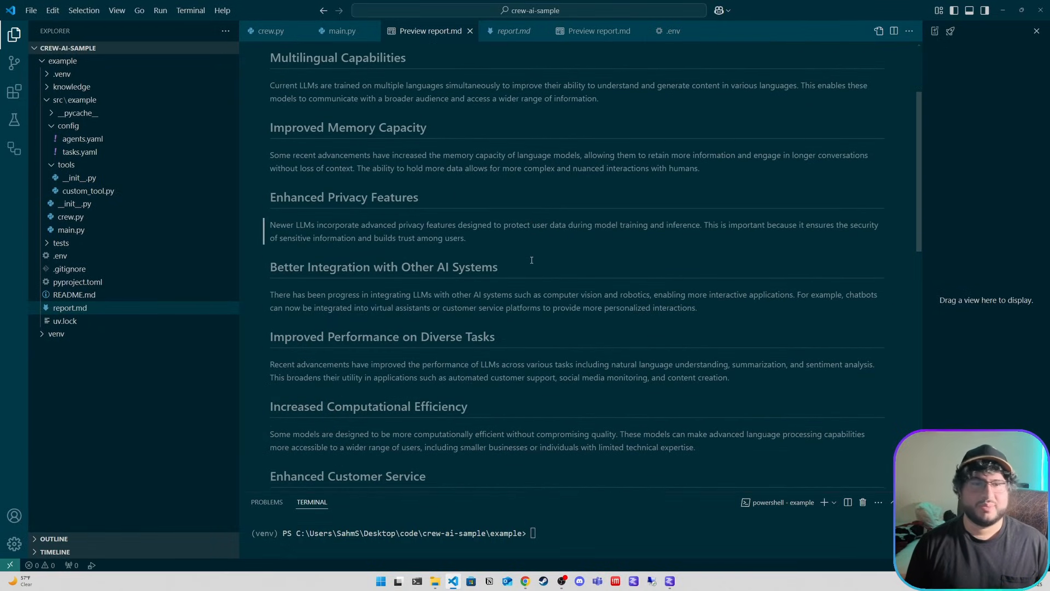
scroll(down, 3)
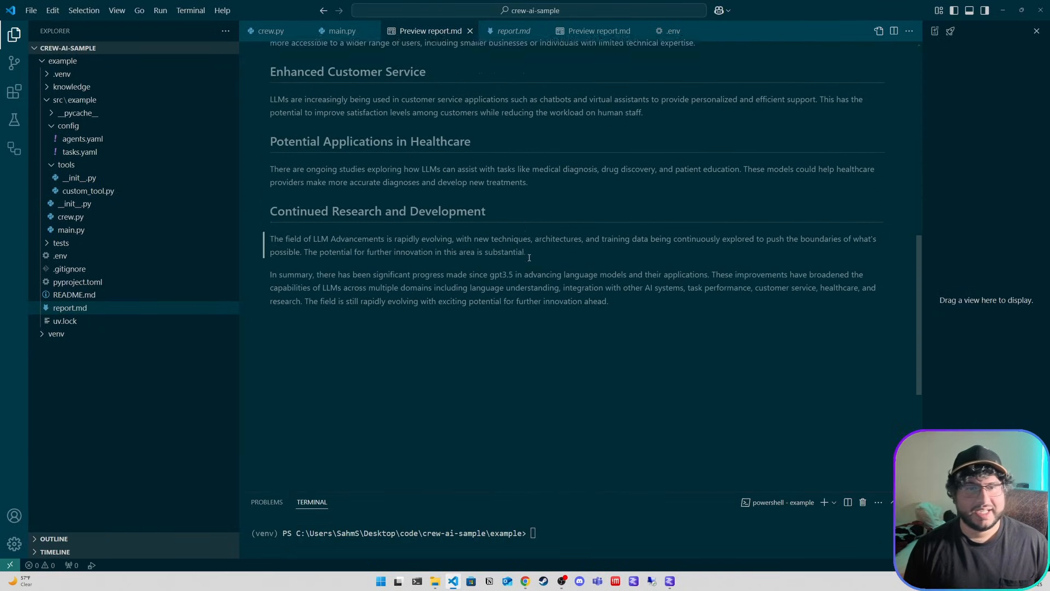